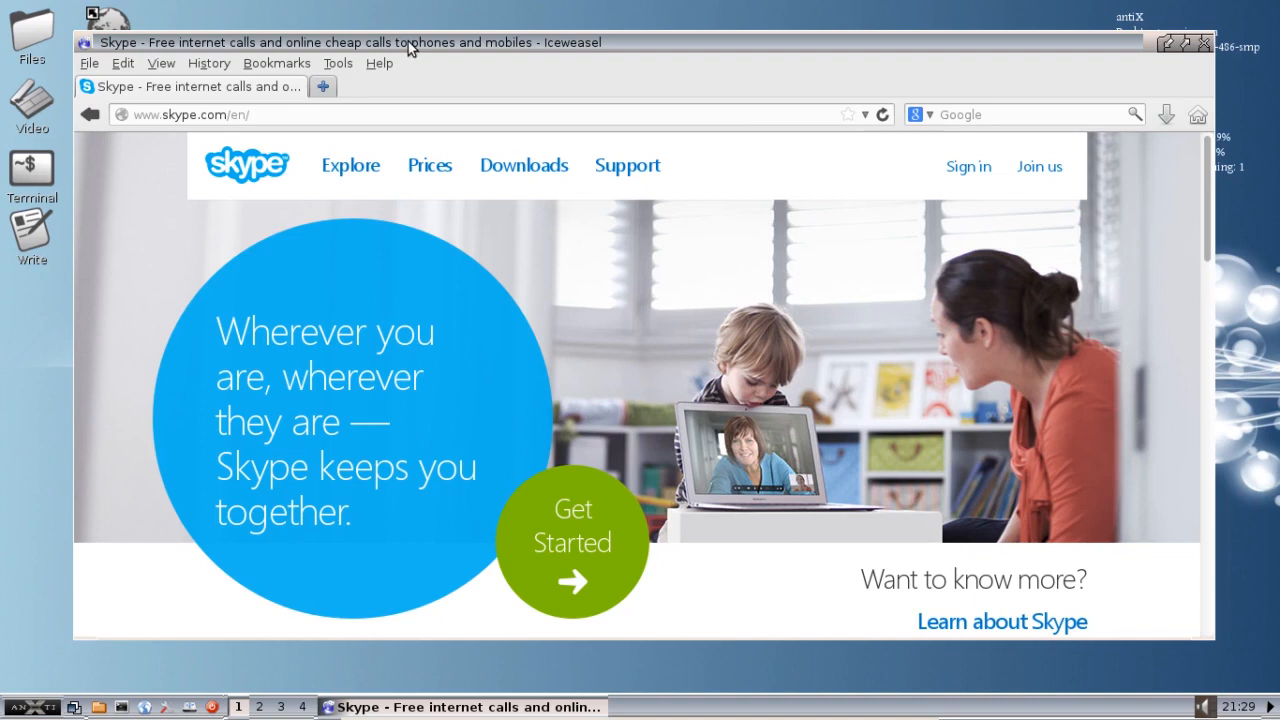
Start downloading Skype for Linux as the Debian 7.0 (multiarch) package from the Skype Downloads page
click(524, 164)
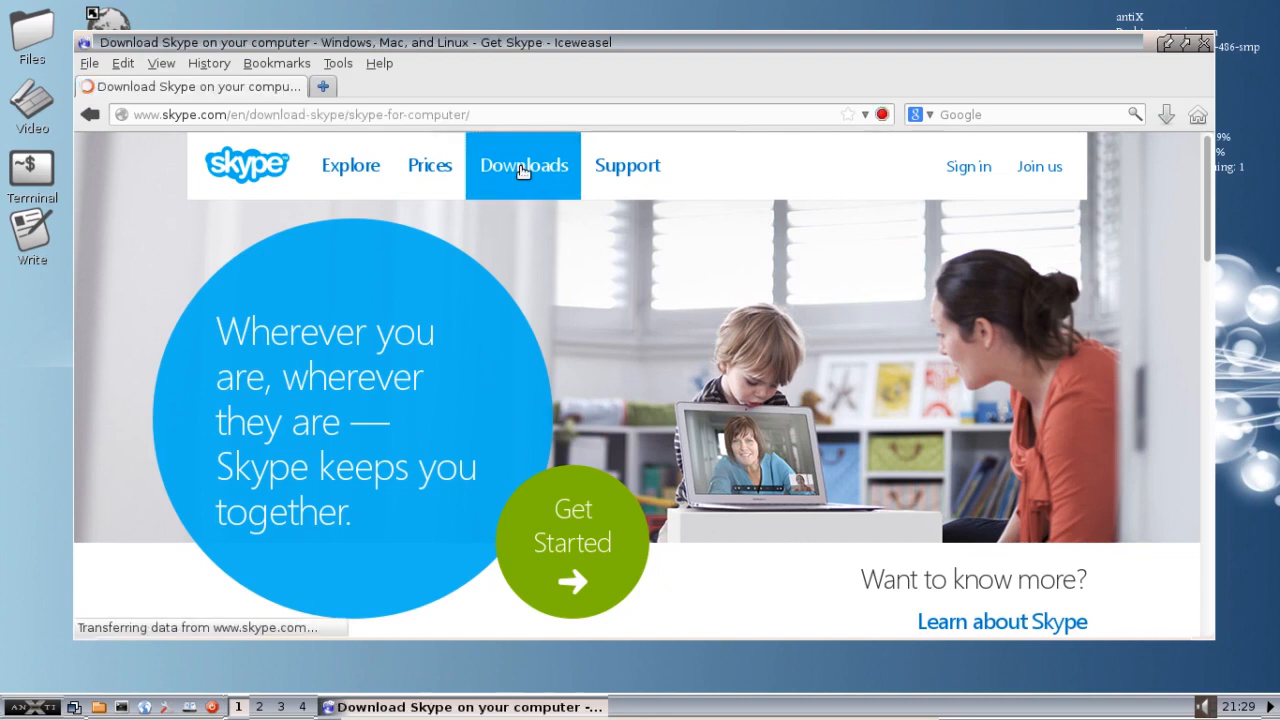
click(524, 164)
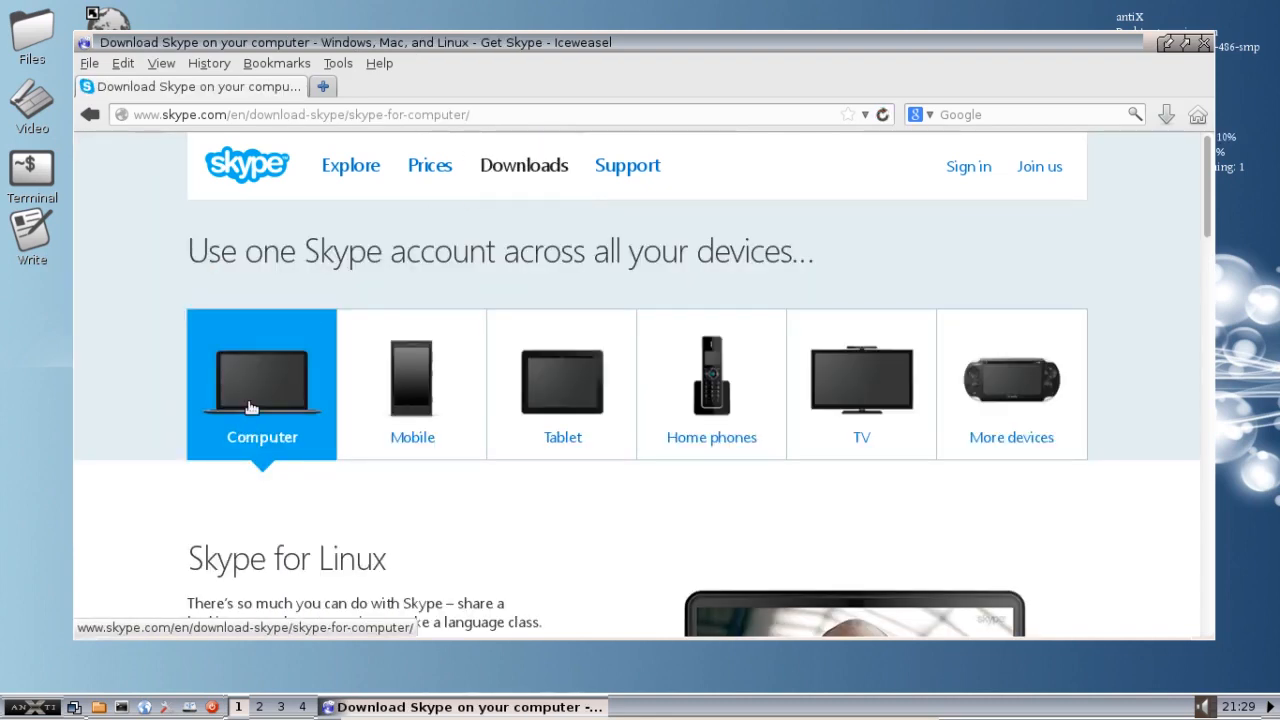
scroll(down, 3)
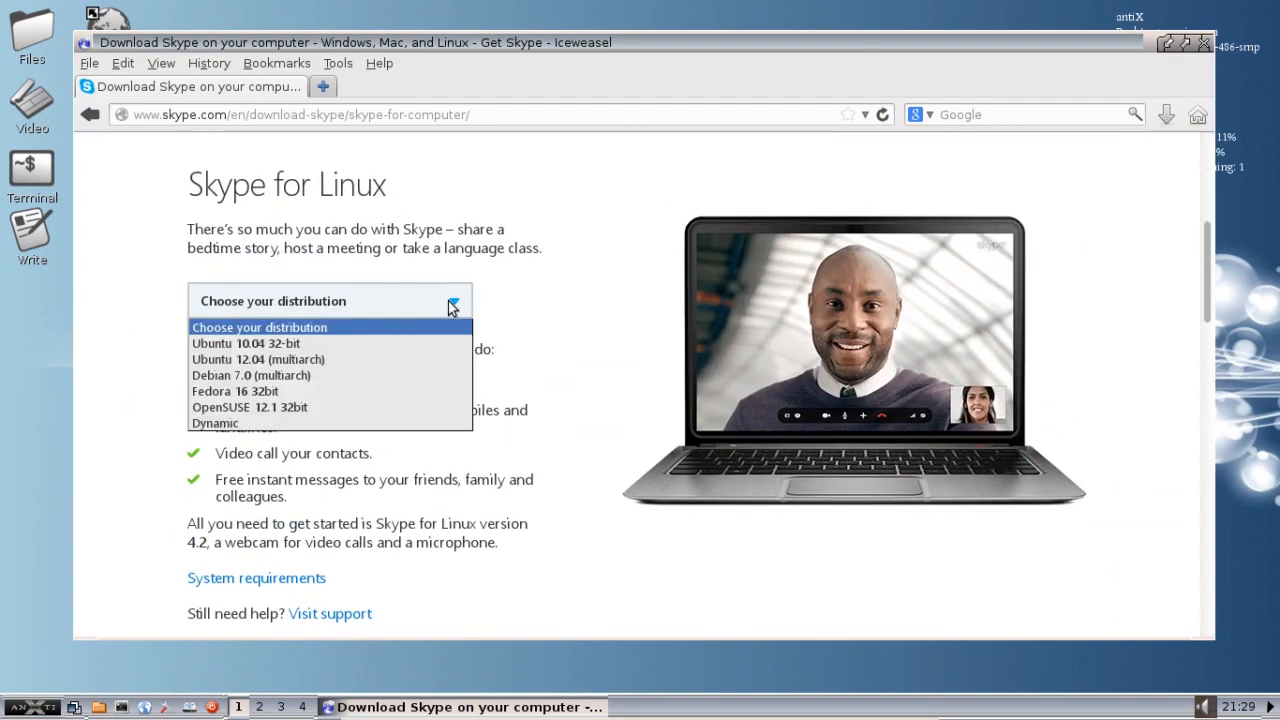
mouse_move(250, 376)
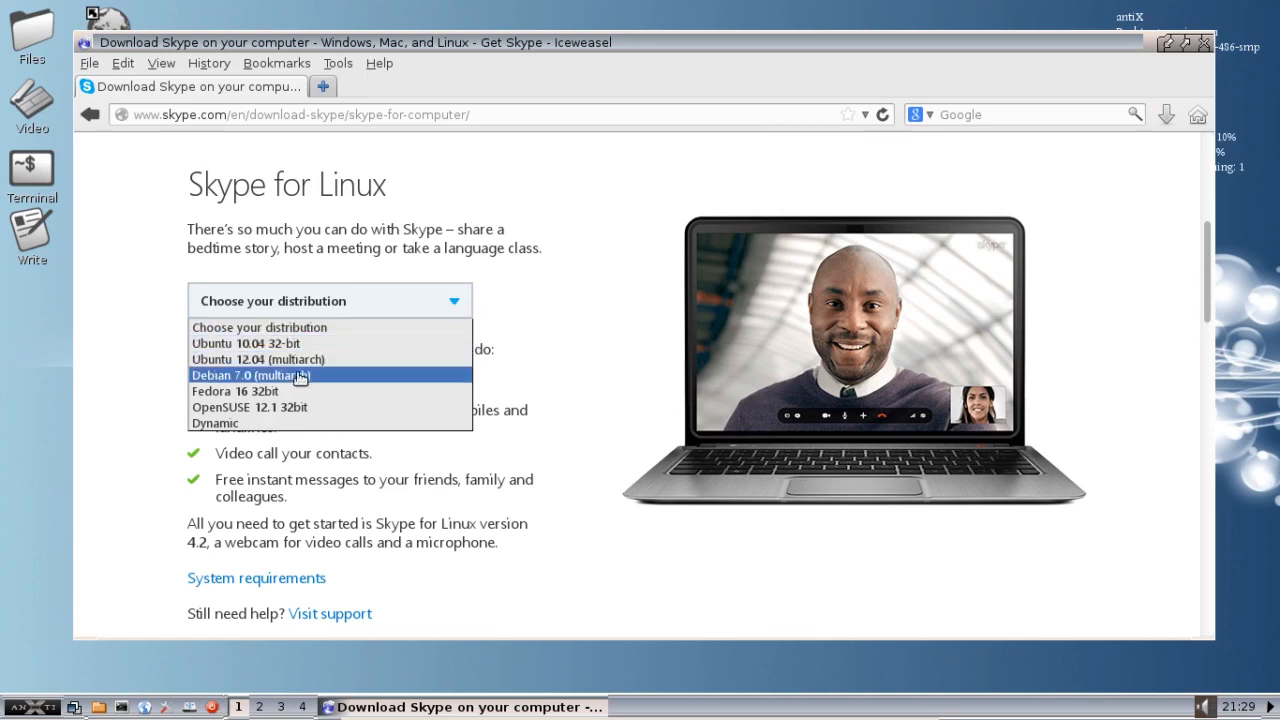
mouse_move(298, 380)
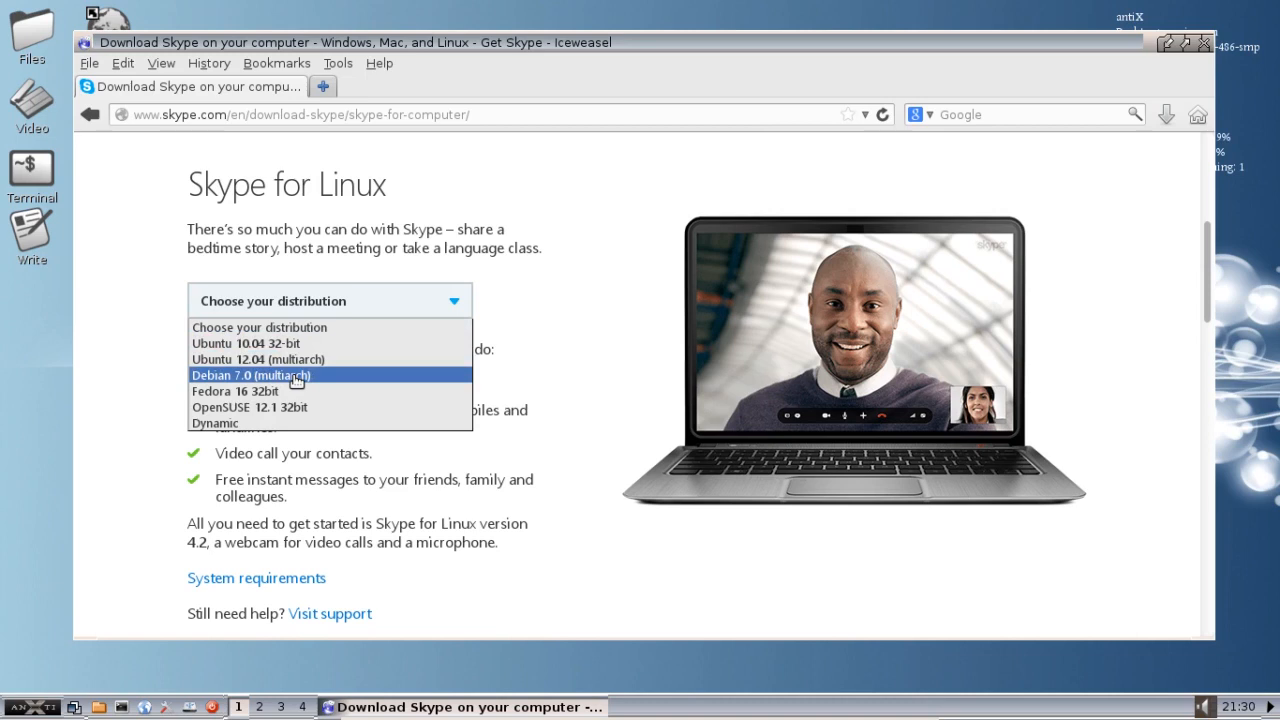
click(250, 376)
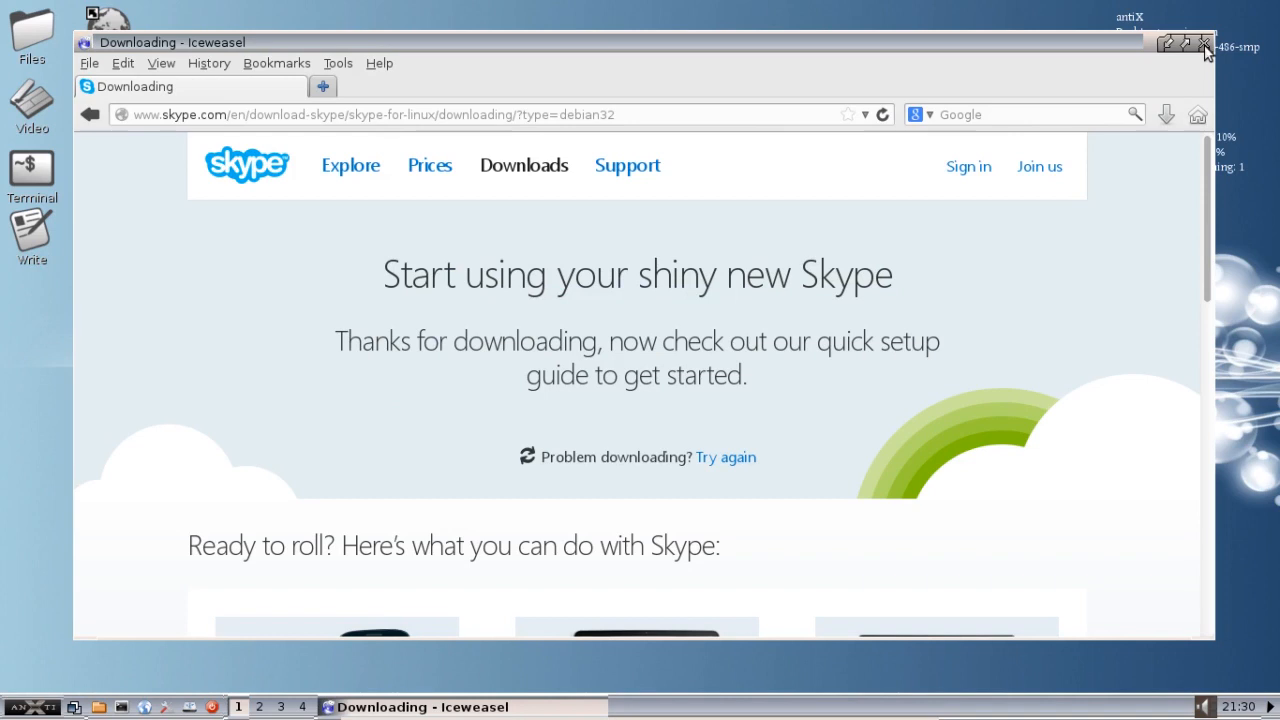
Close Iceweasel and bring up the antiX applications menu to reach GDebi
click(1206, 42)
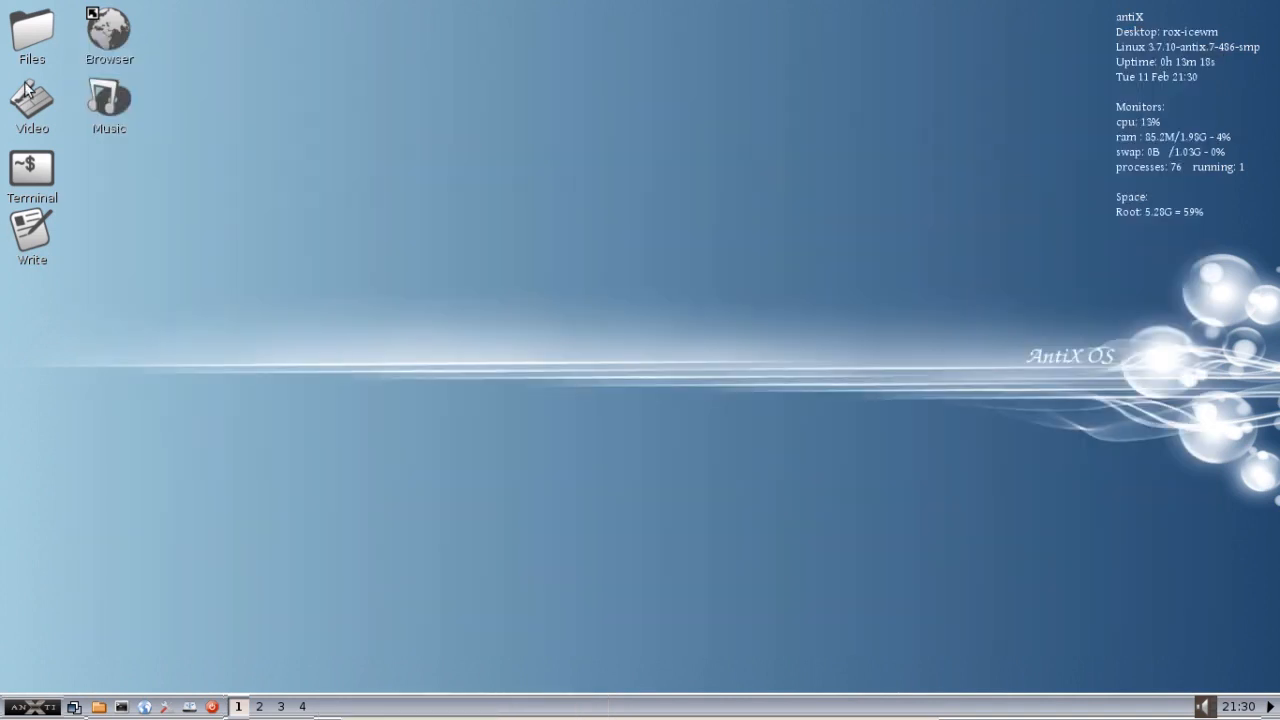
click(16, 708)
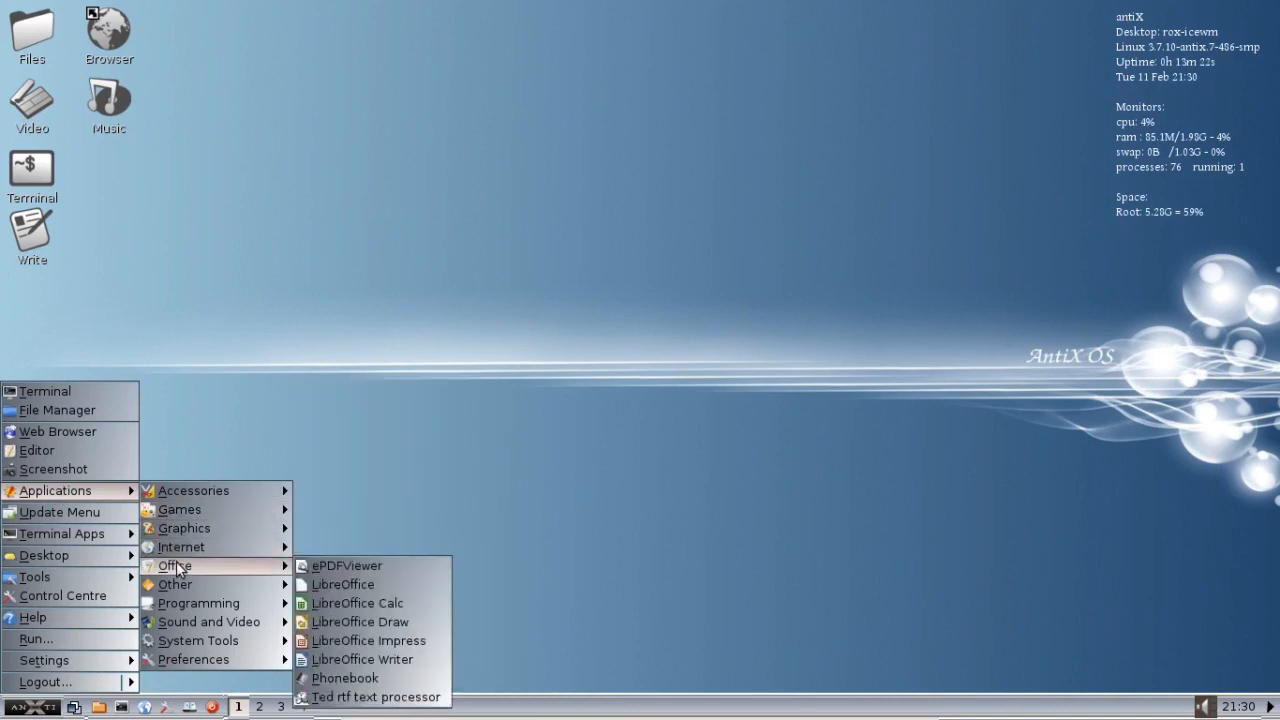
mouse_move(184, 578)
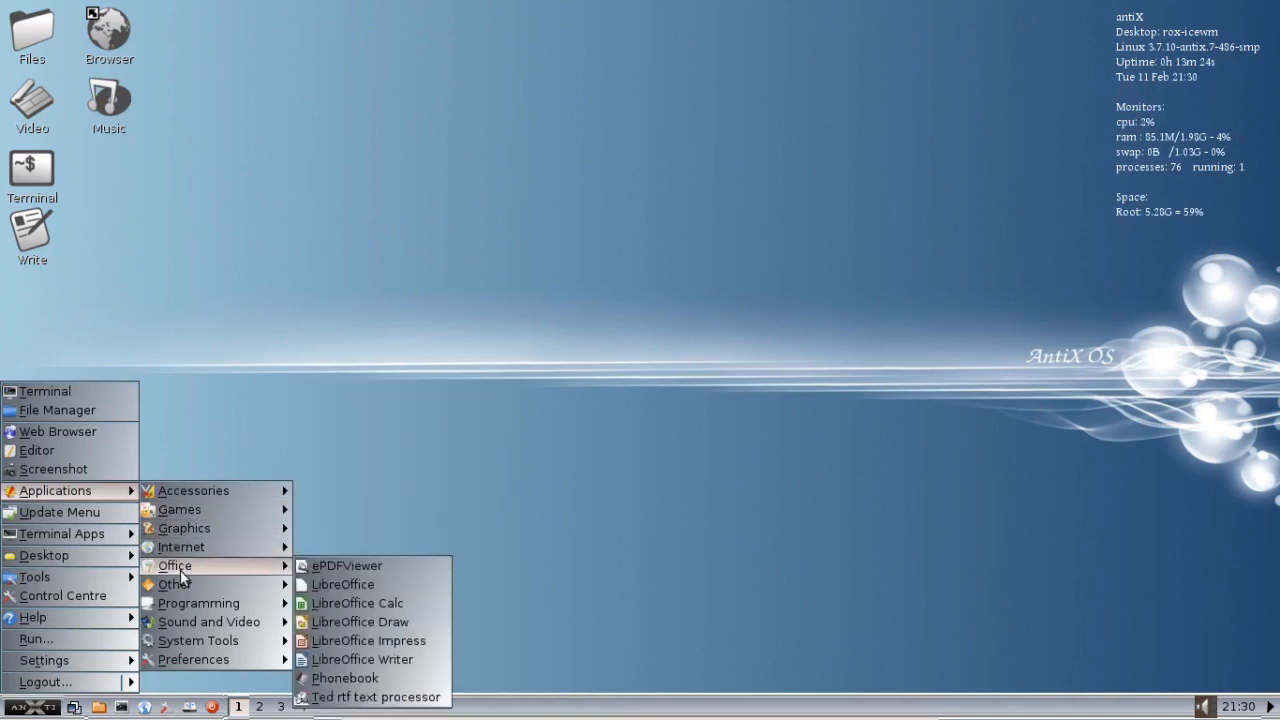
mouse_move(180, 546)
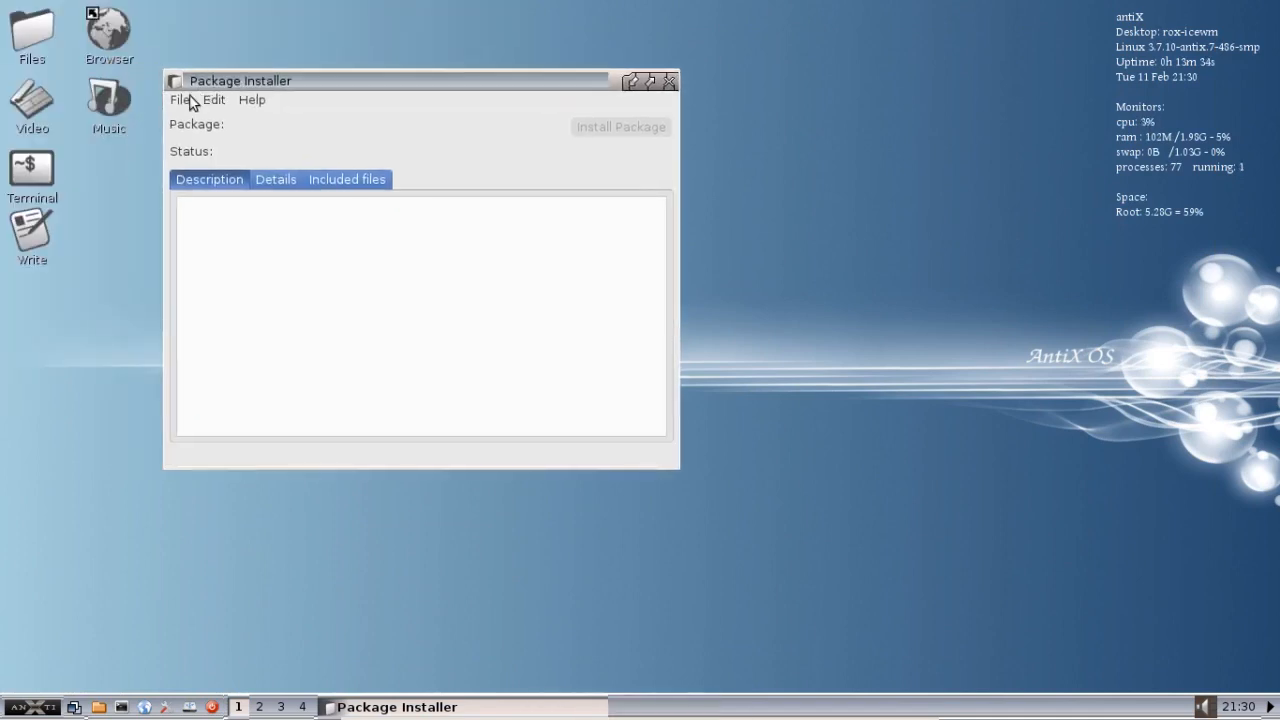
Load skype-debian_4.2.0.13-1_i386.deb into GDebi via File > Open
click(180, 100)
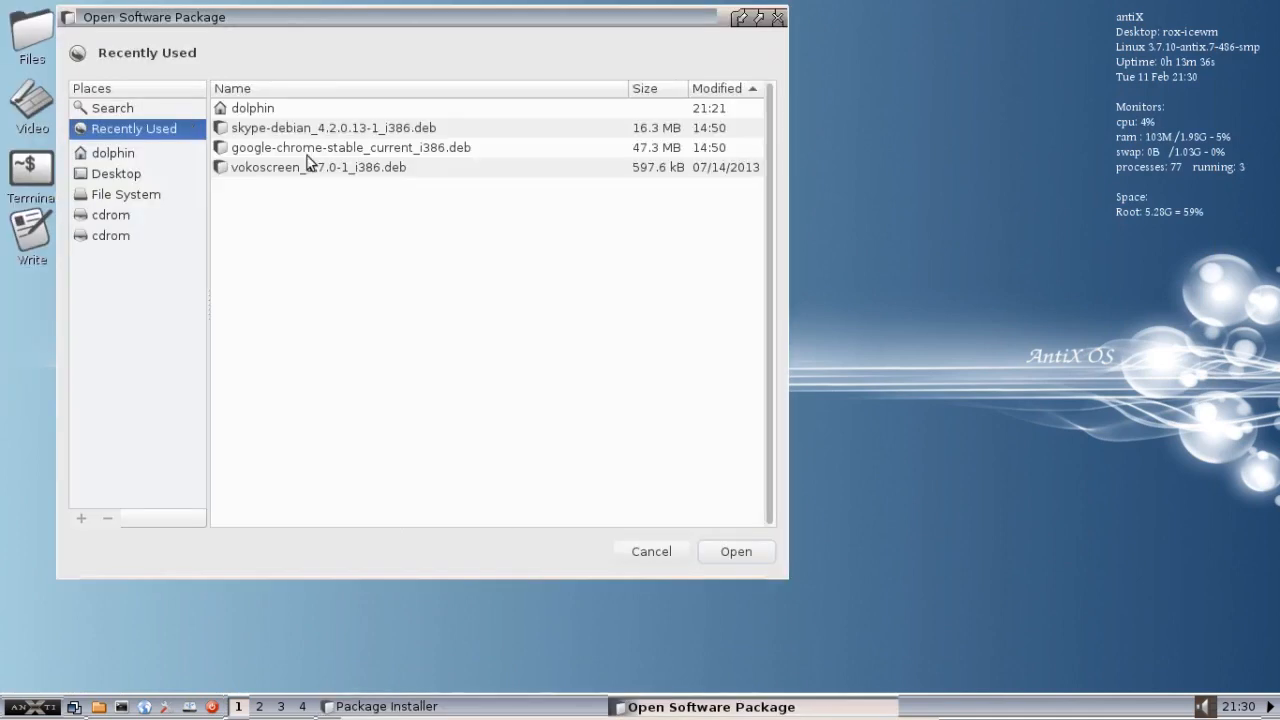
click(332, 128)
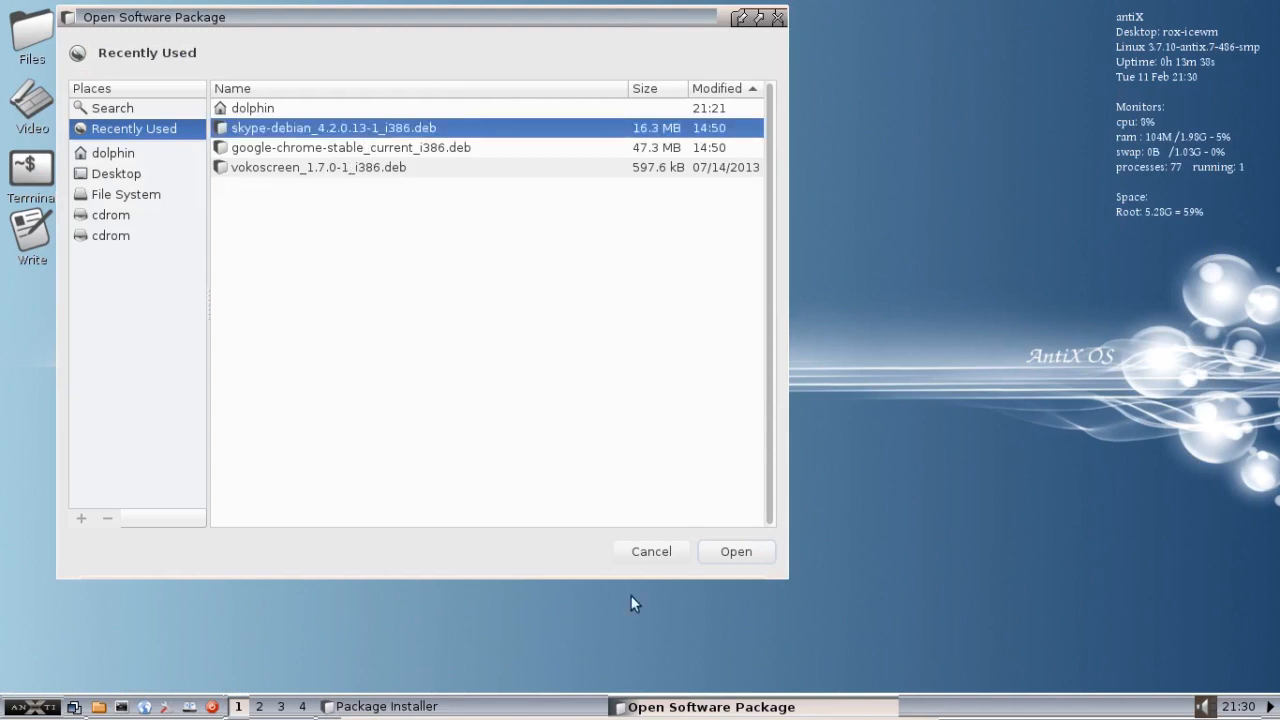
click(736, 552)
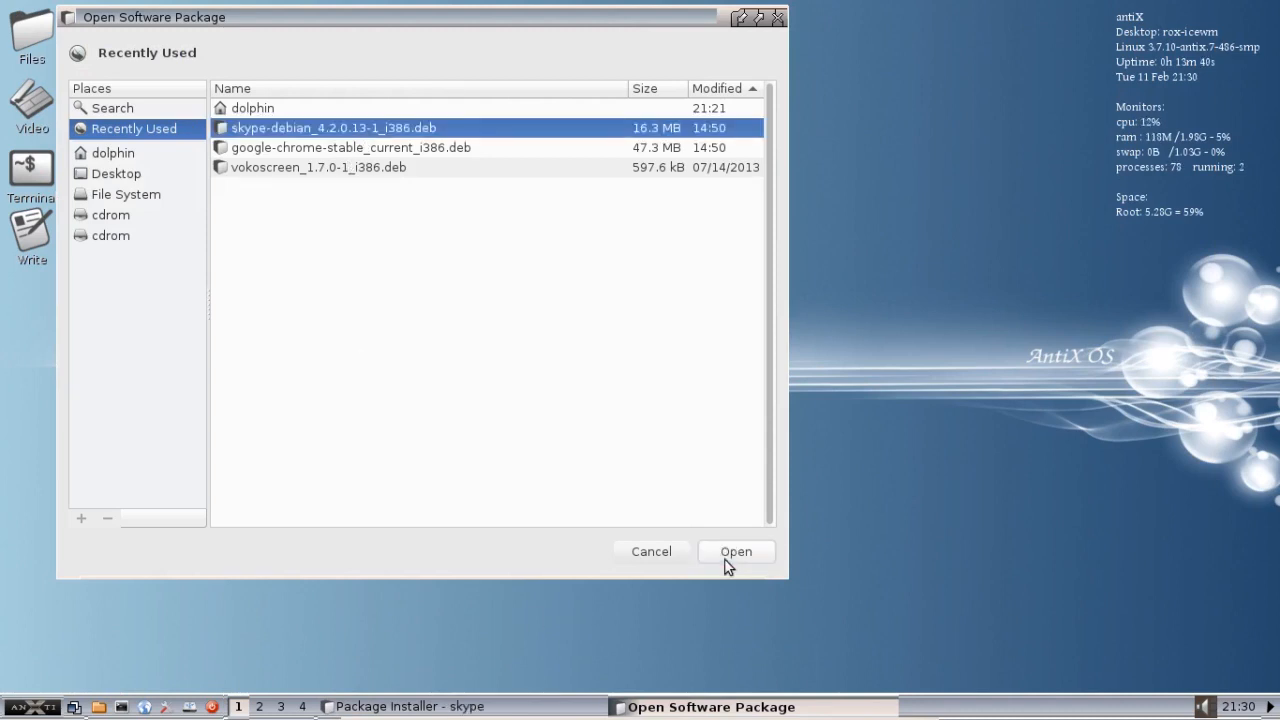
click(736, 552)
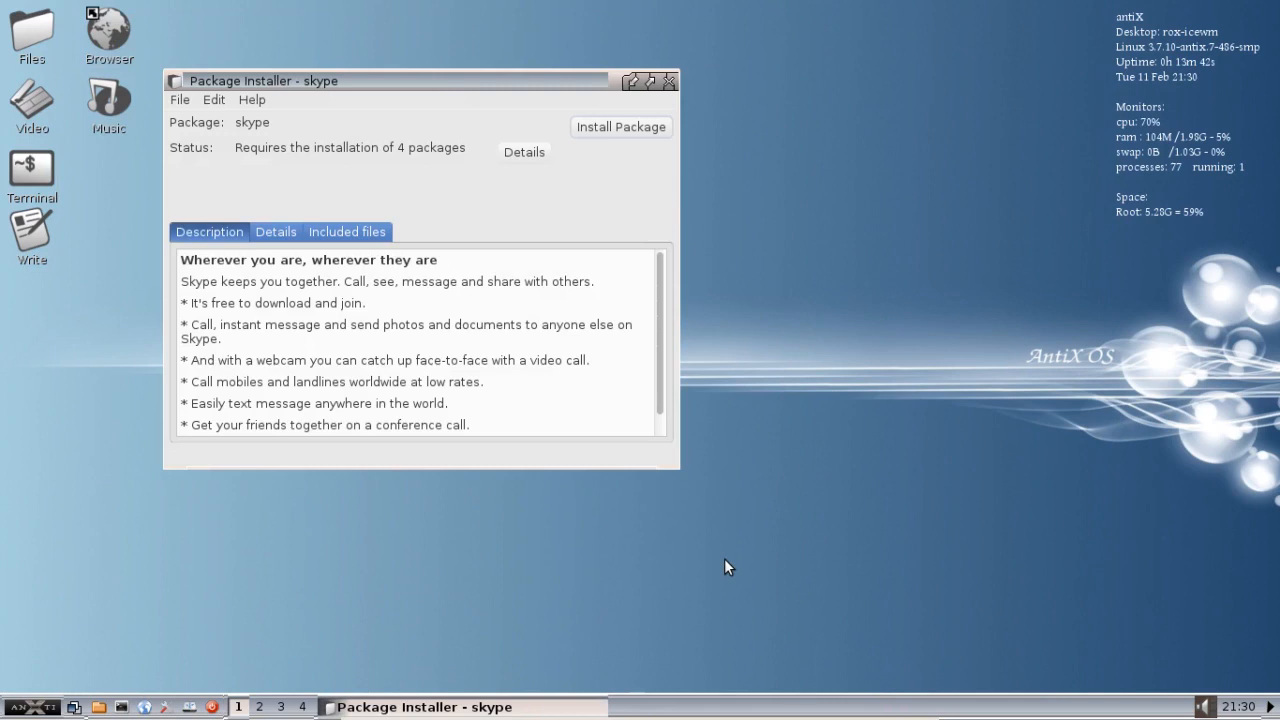
mouse_move(452, 162)
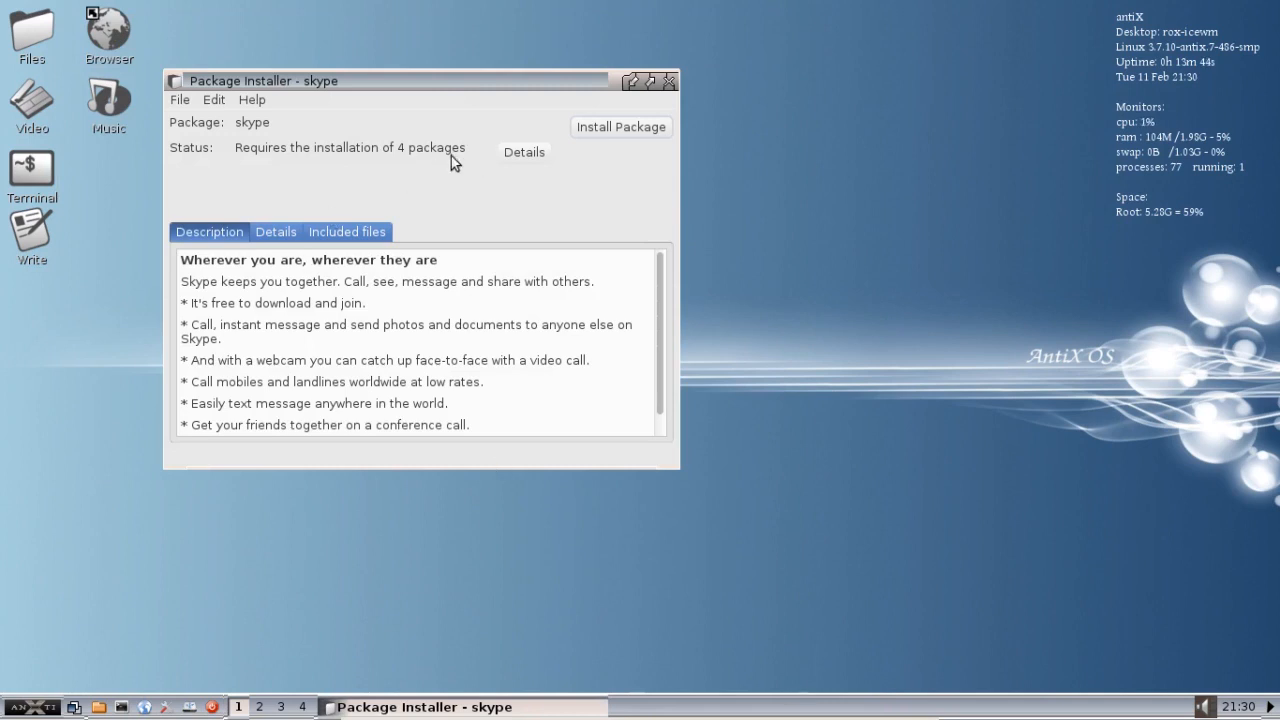
Review the 4 required extra packages, then the Details and Included files of the Skype package
click(524, 152)
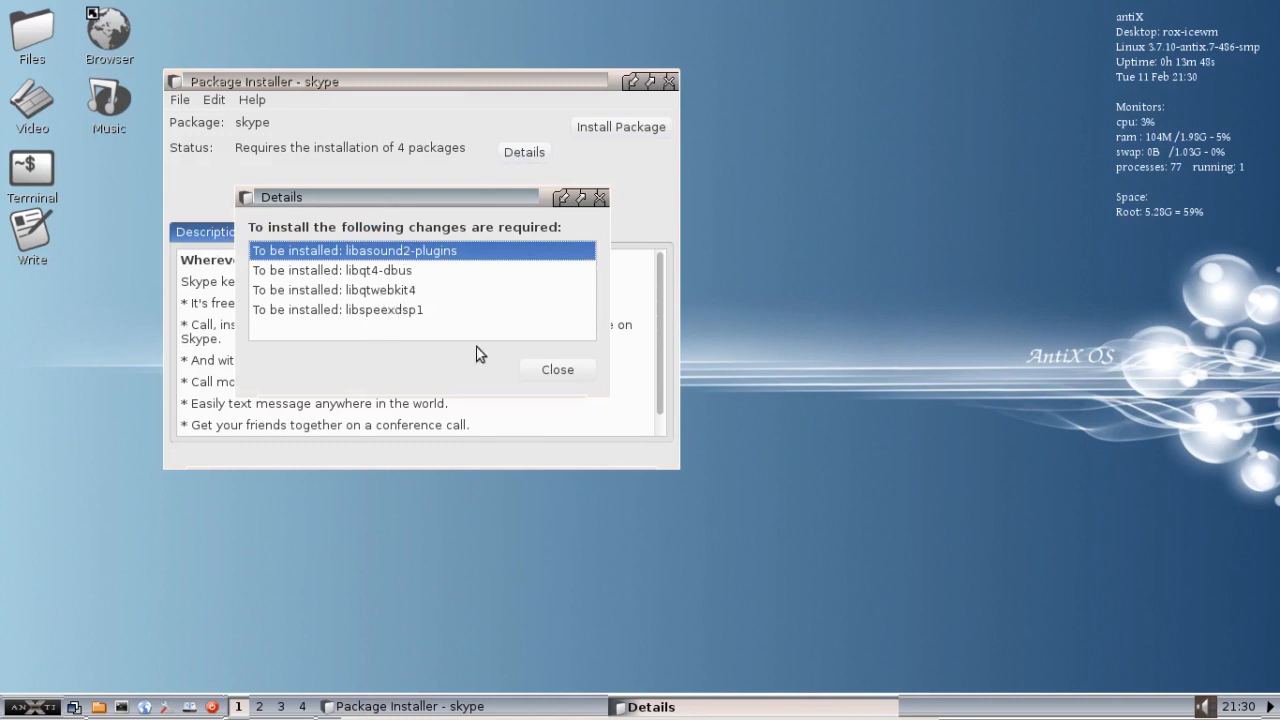
click(556, 368)
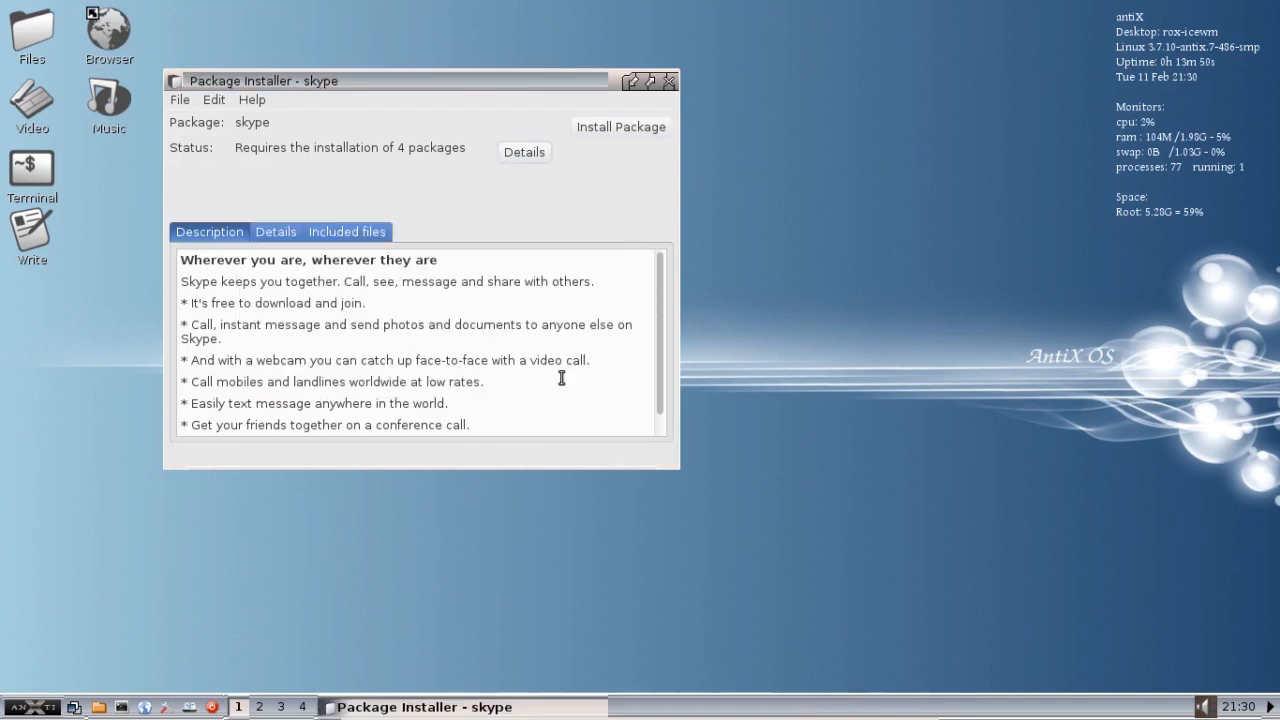
mouse_move(238, 330)
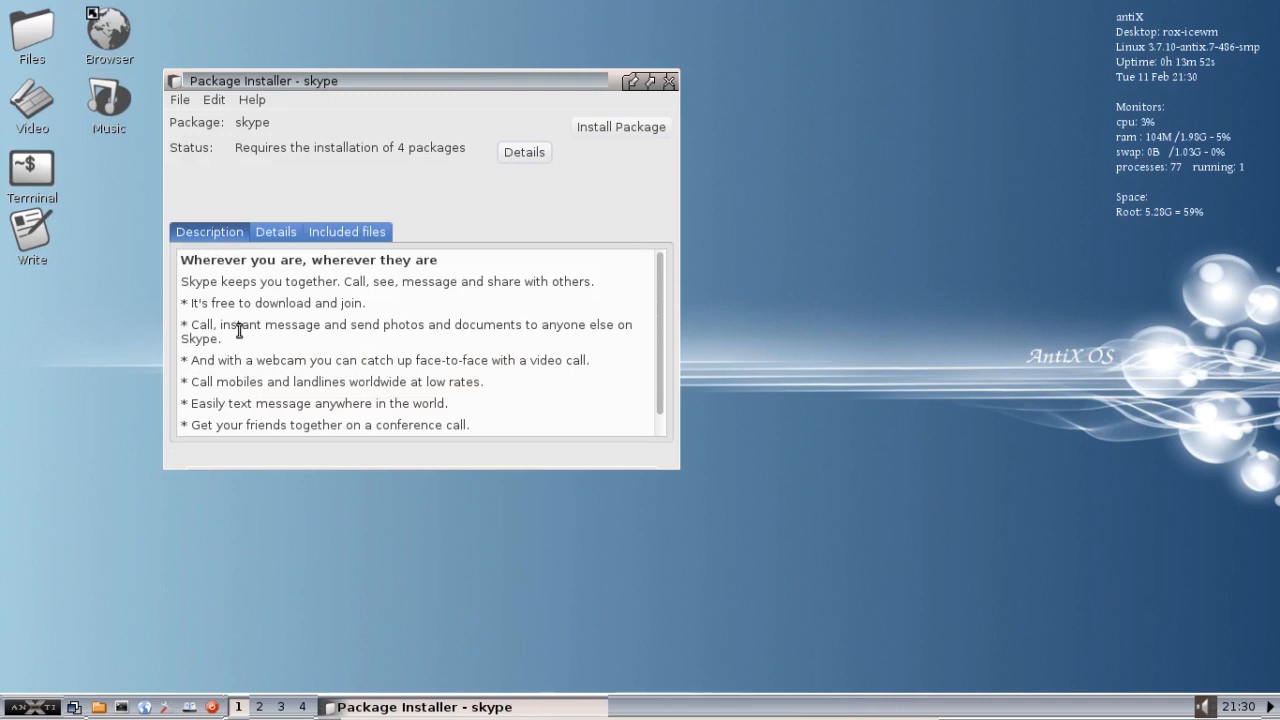
mouse_move(324, 258)
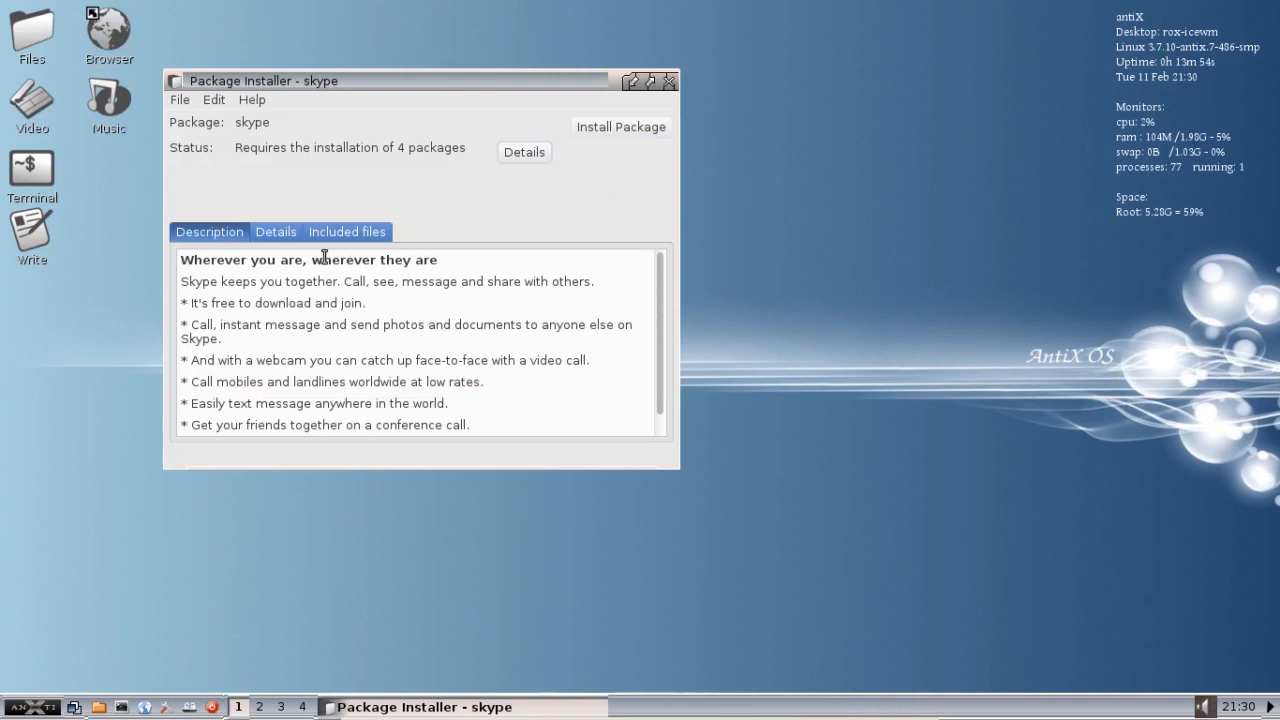
click(276, 232)
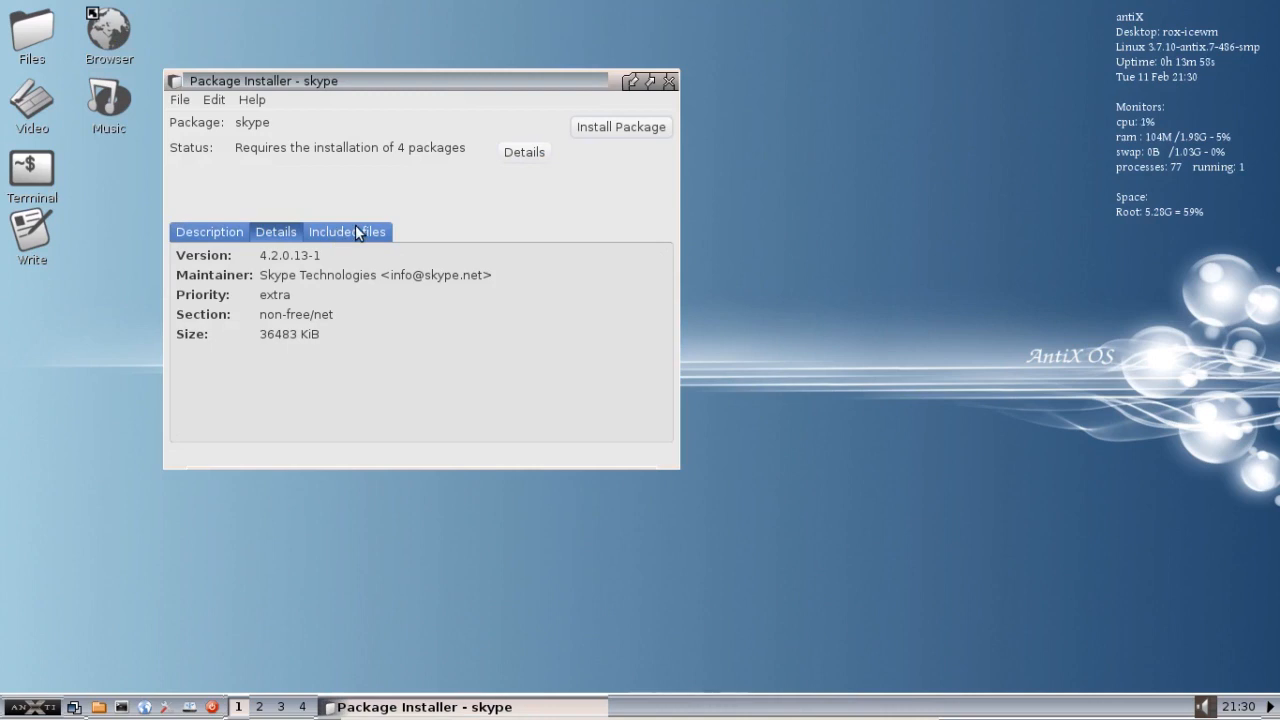
click(348, 232)
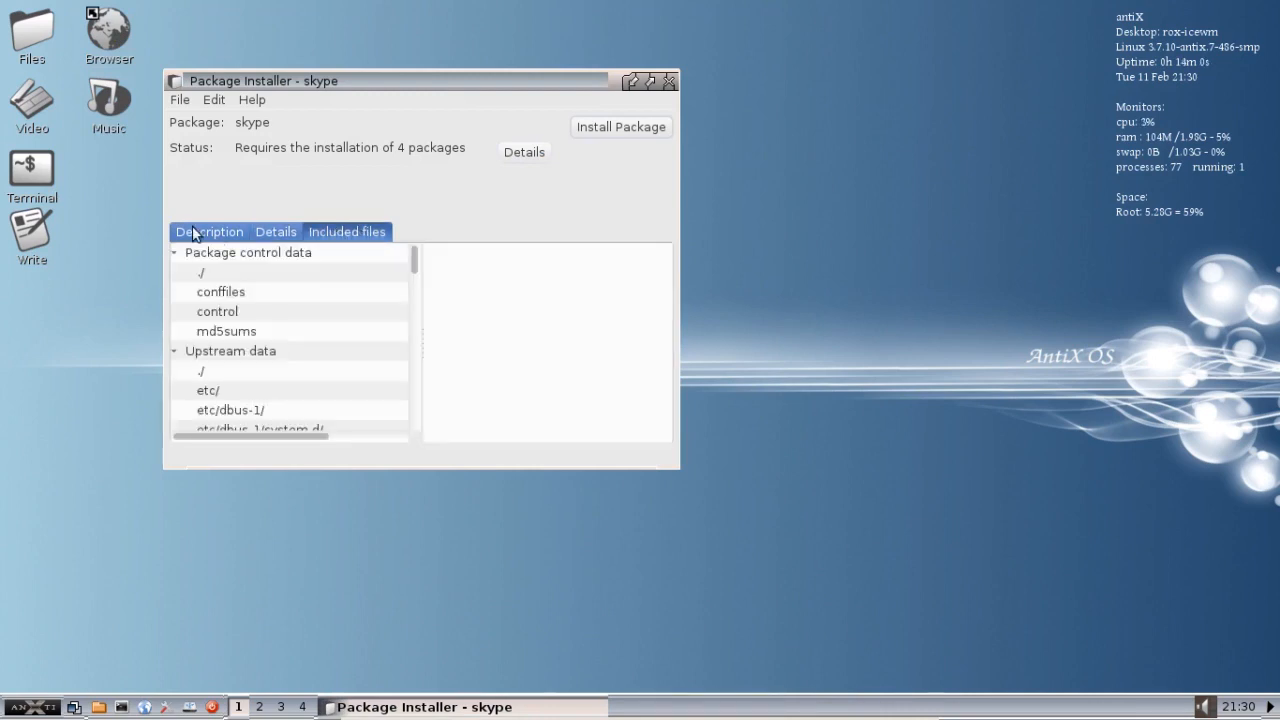
click(208, 232)
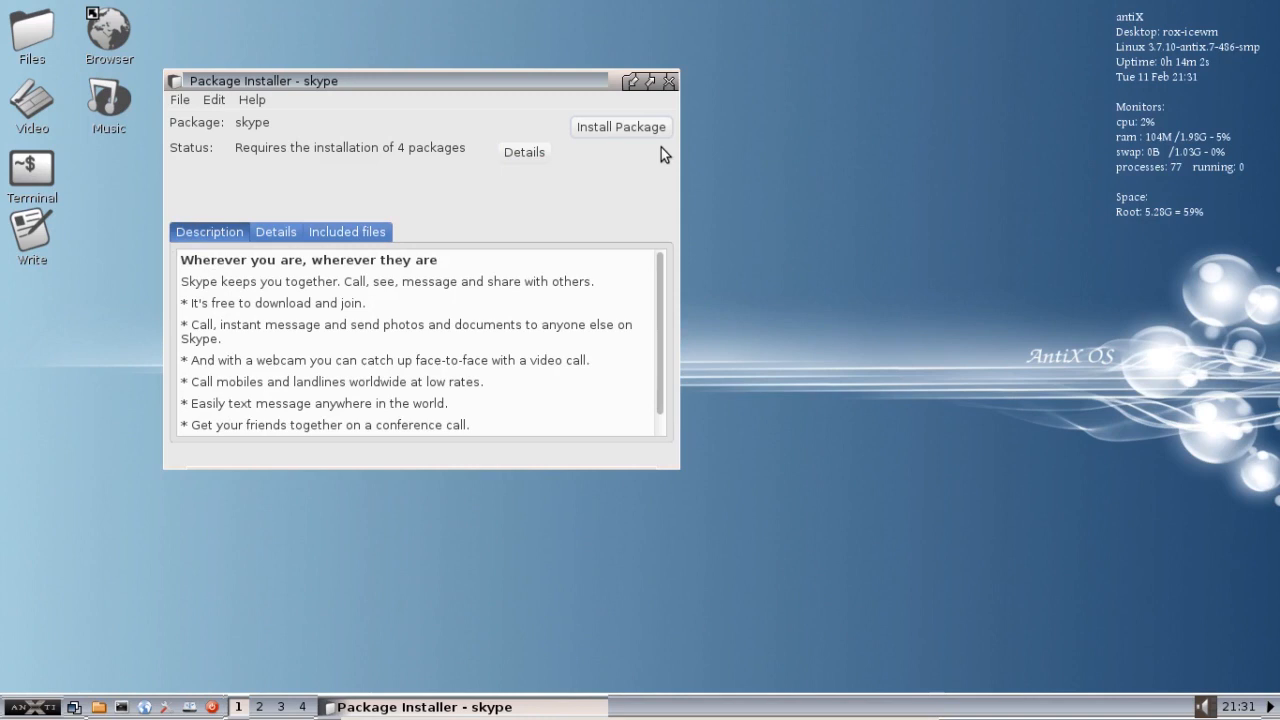
Install the Skype 4.2 package, dismiss the 'Installation finished' notice and close GDebi
click(620, 126)
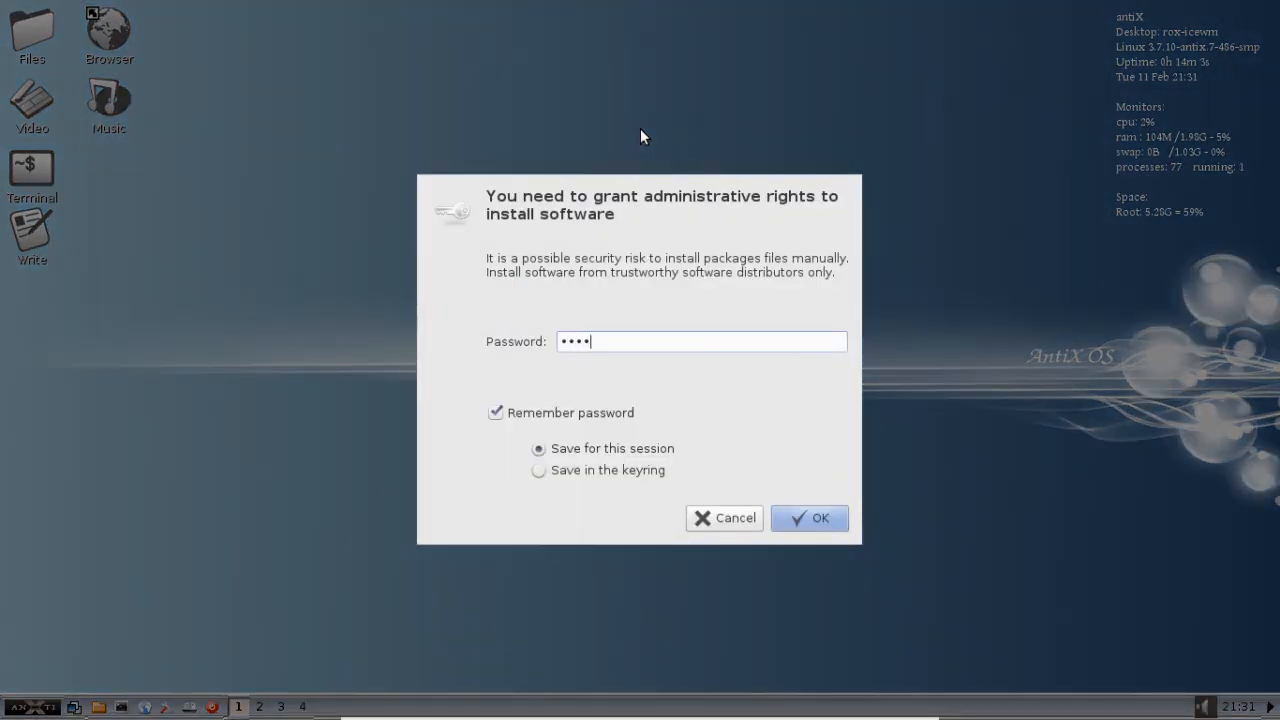
click(810, 518)
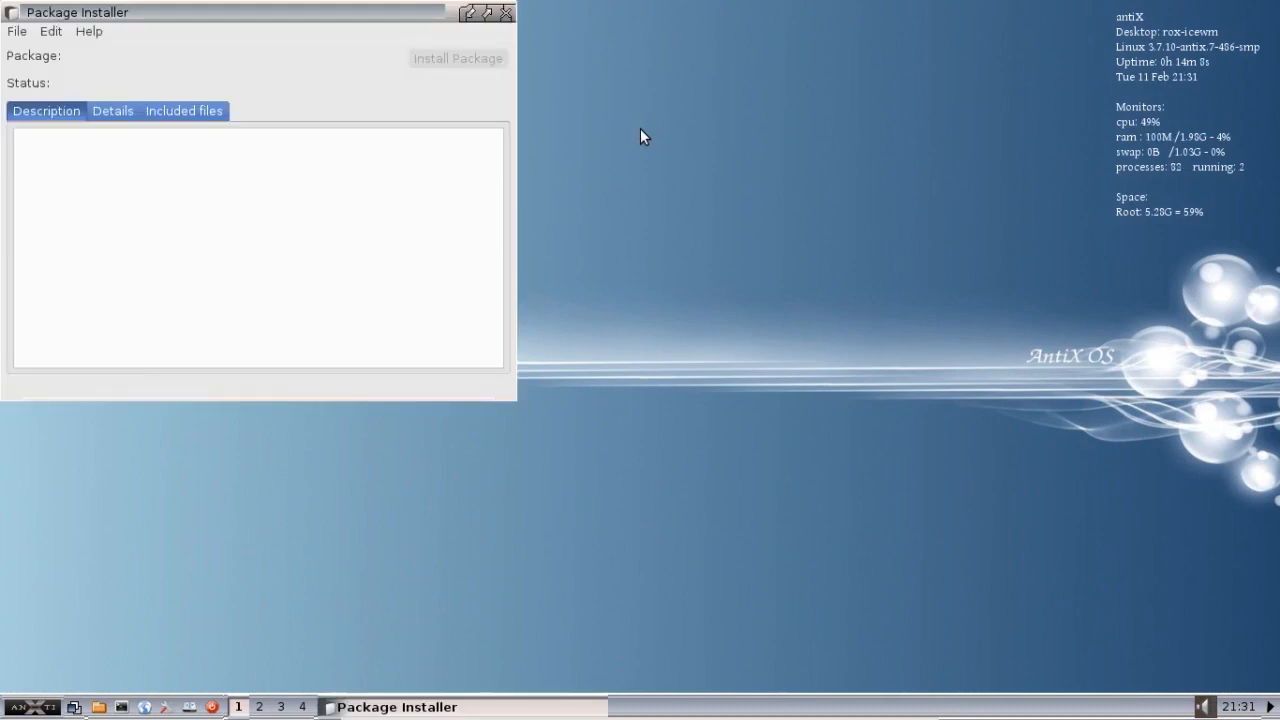
click(456, 58)
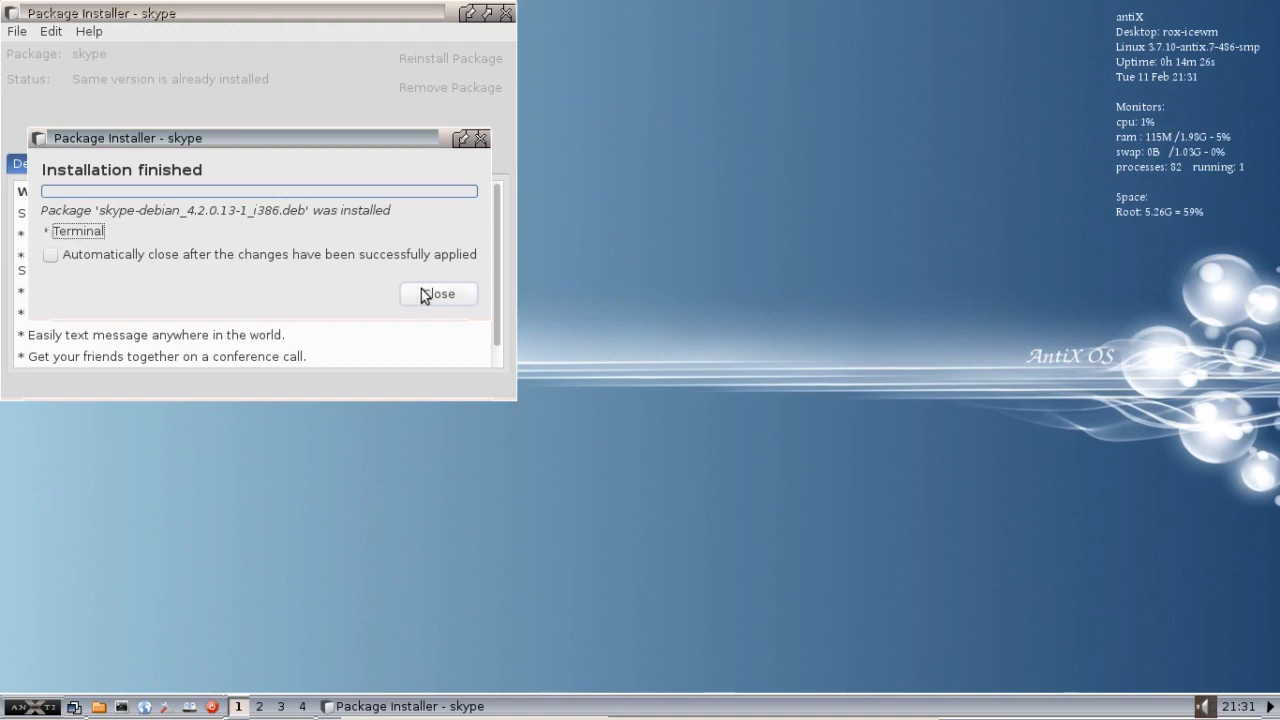
click(436, 294)
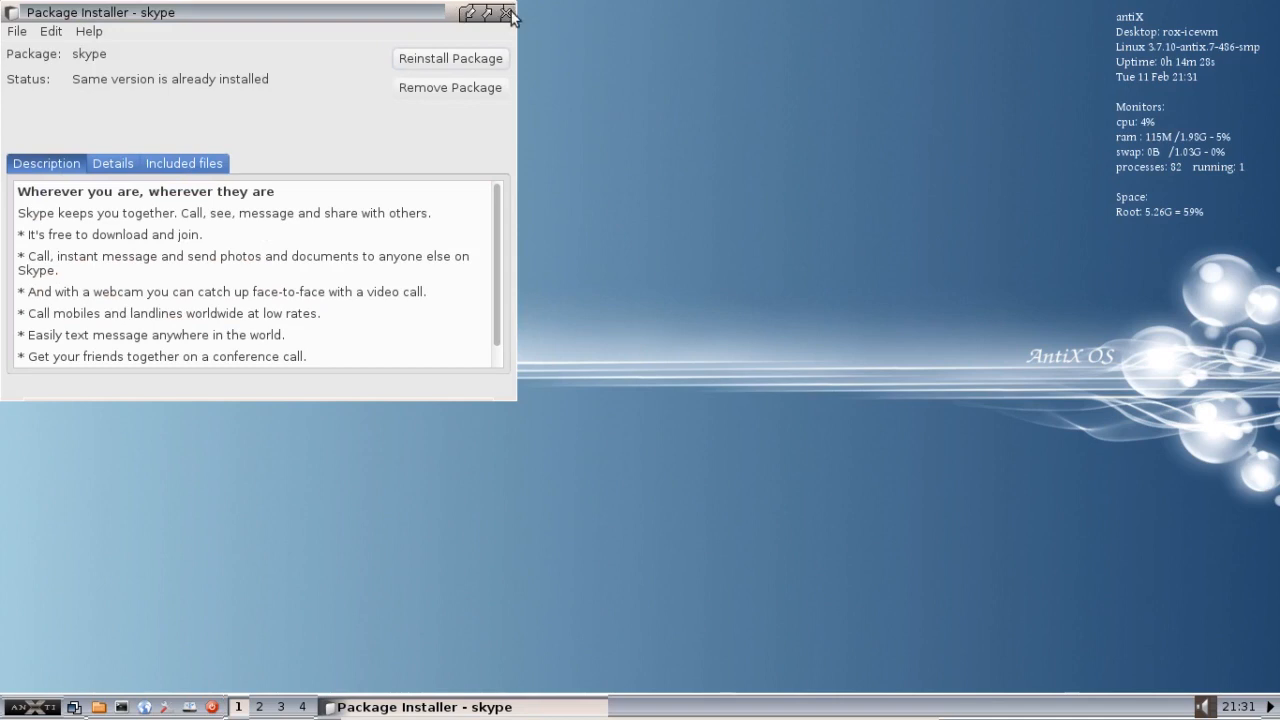
click(510, 12)
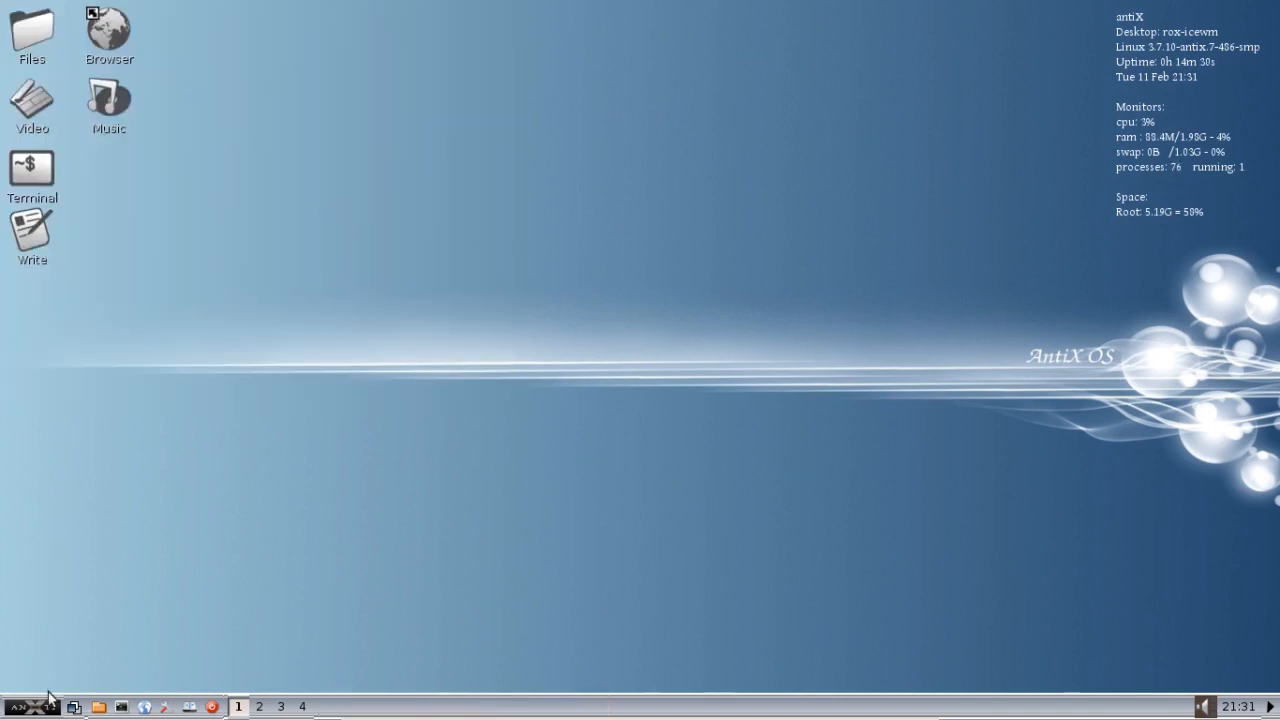
mouse_move(44, 702)
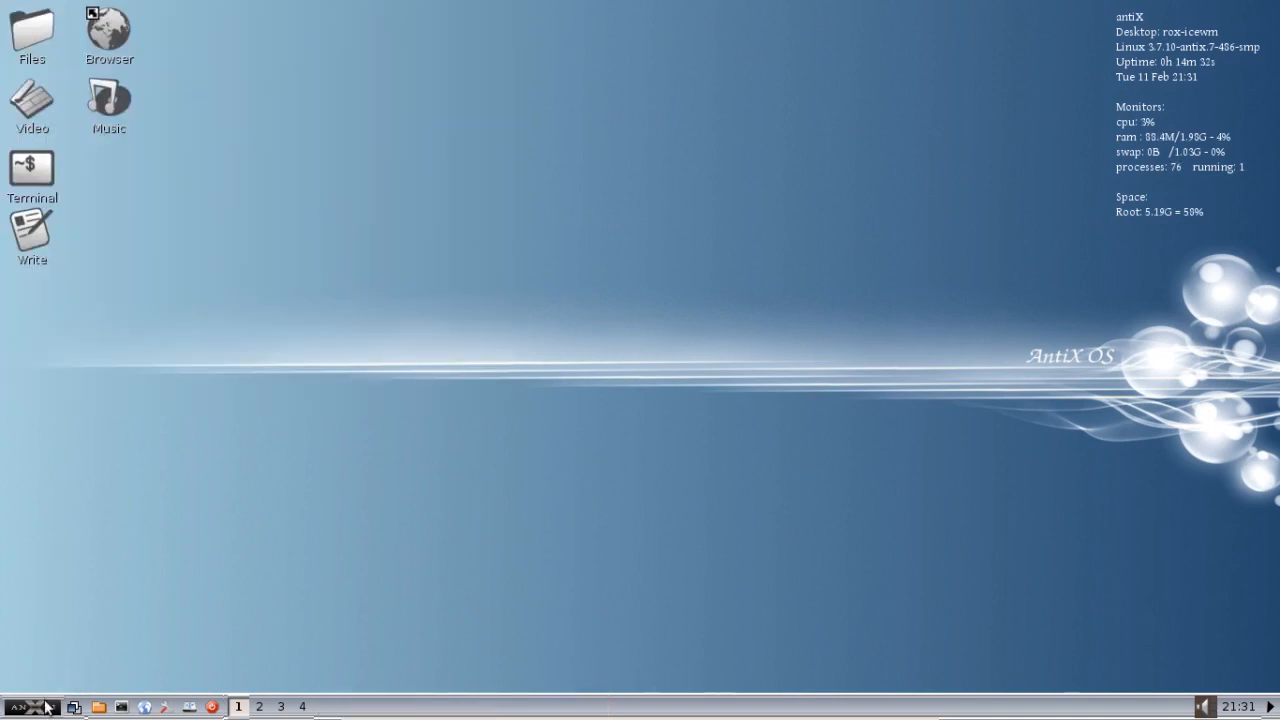
Bring up the desktop menu's Applications > Internet list showing the new Skype entry
click(18, 708)
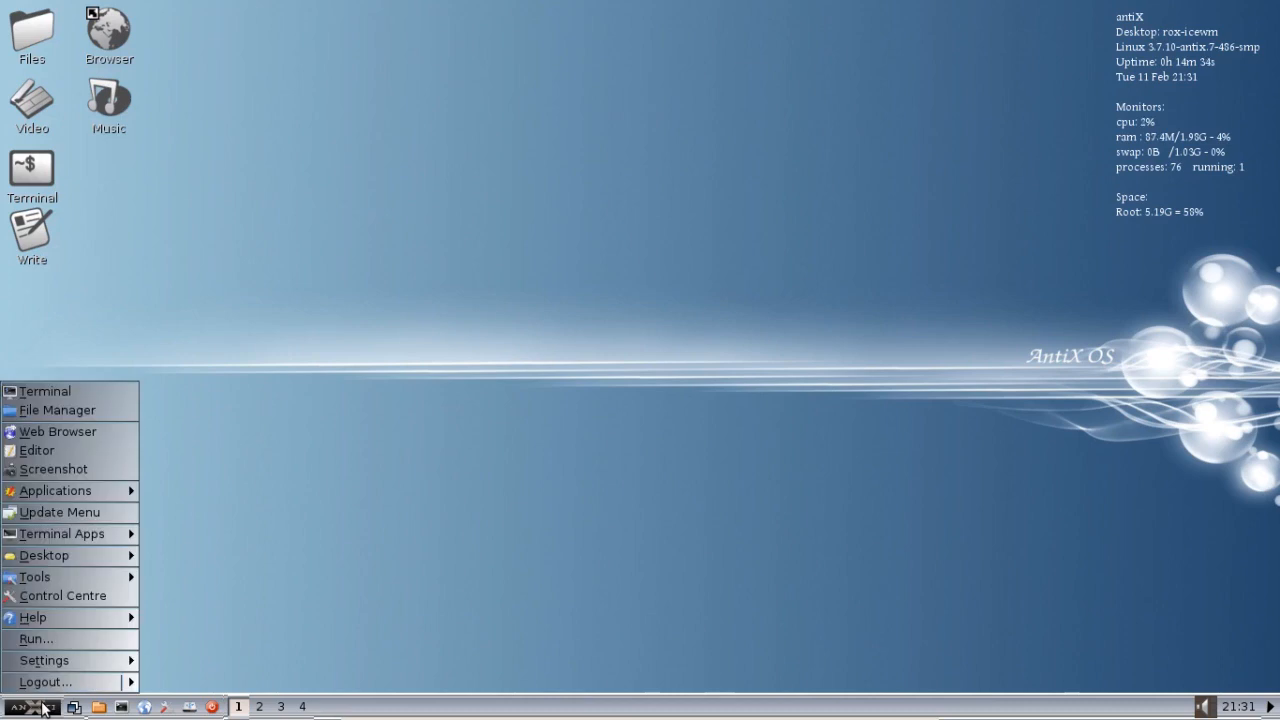
mouse_move(228, 600)
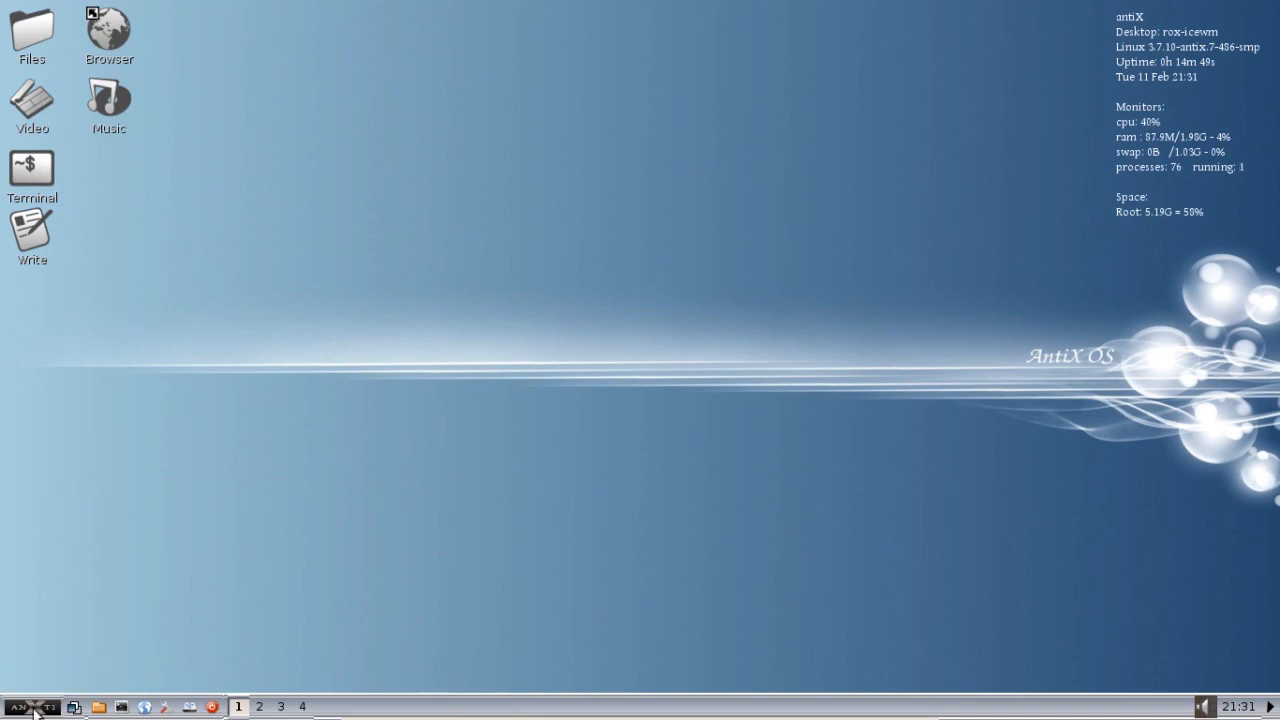
click(10, 708)
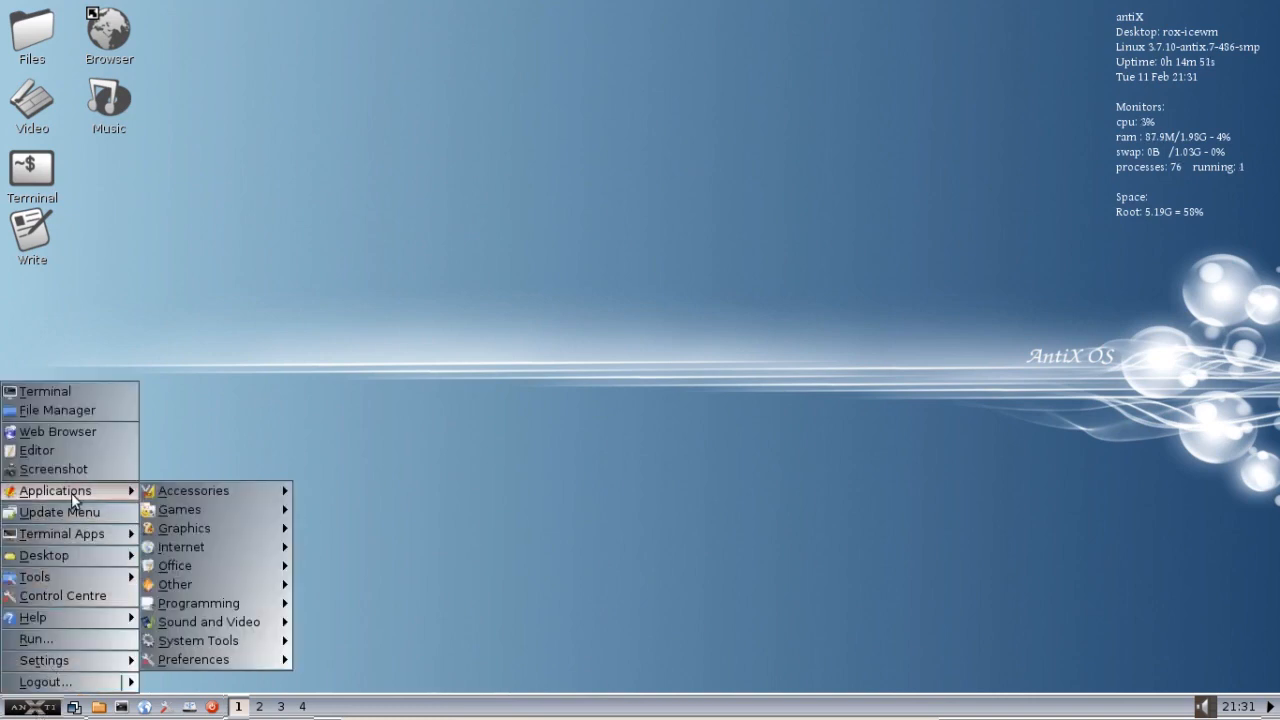
mouse_move(180, 548)
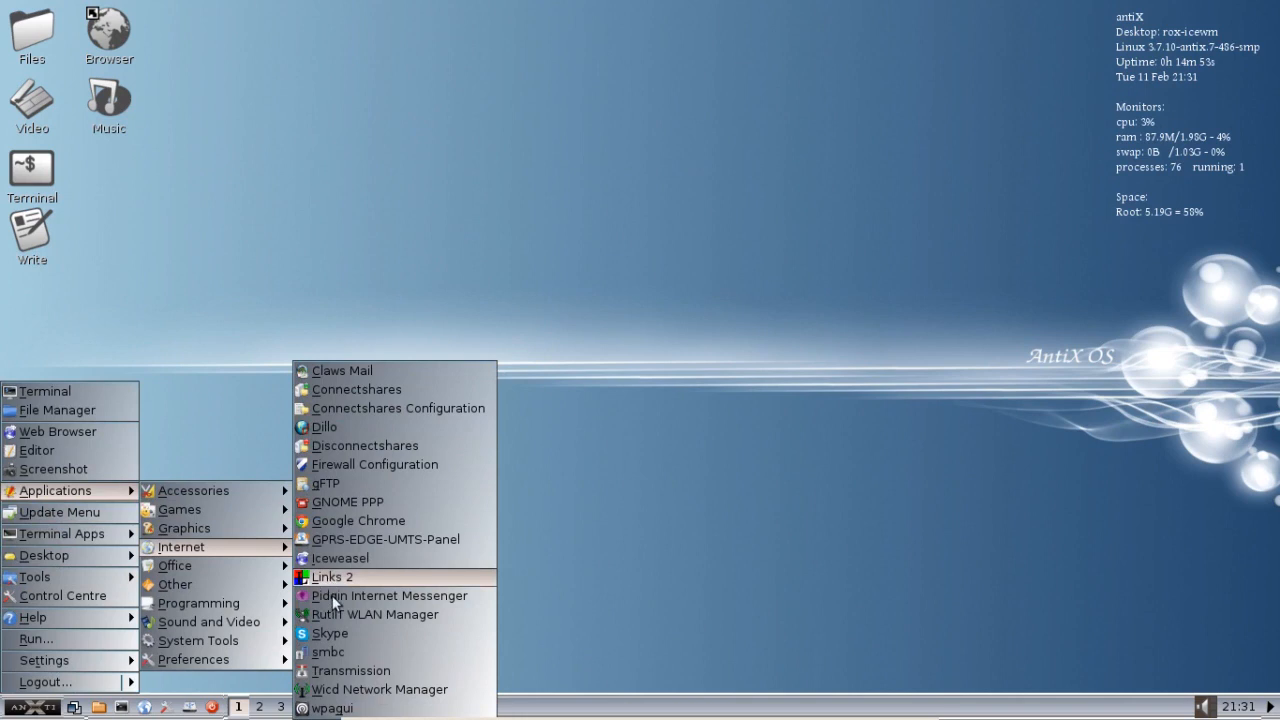
mouse_move(330, 632)
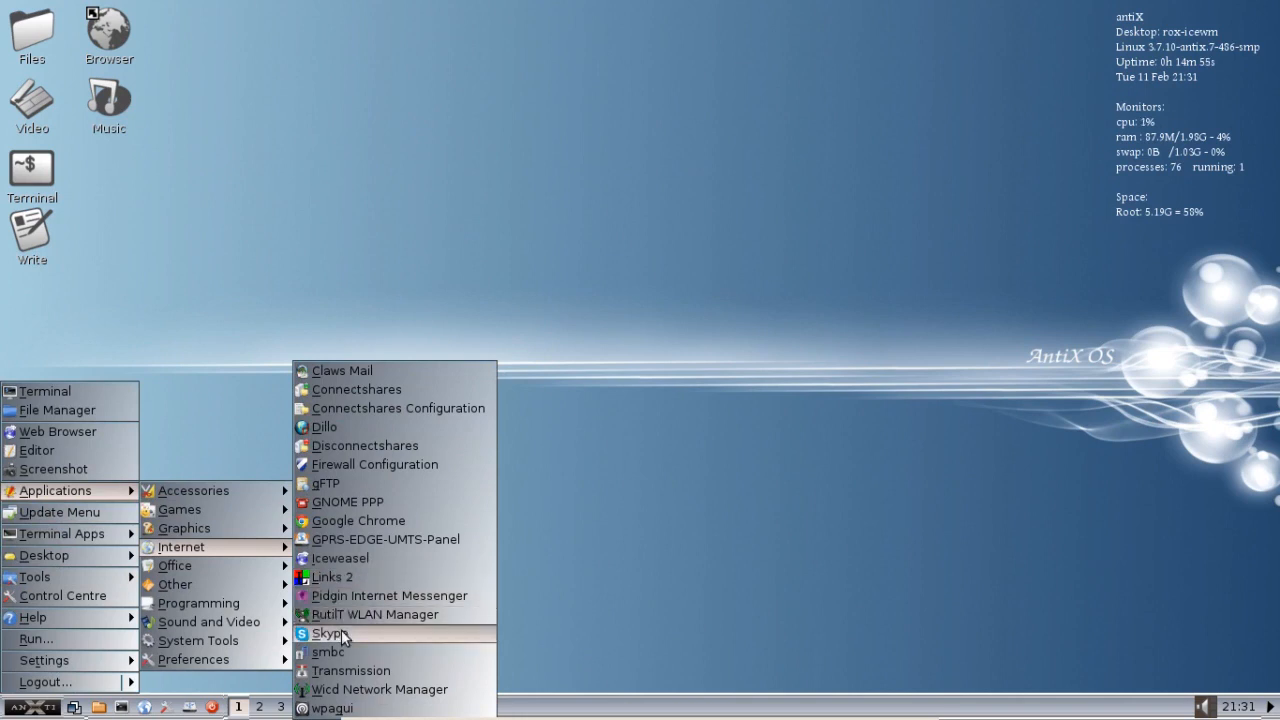
Launch Skype, agree to the terms of use and begin entering the account name
click(328, 632)
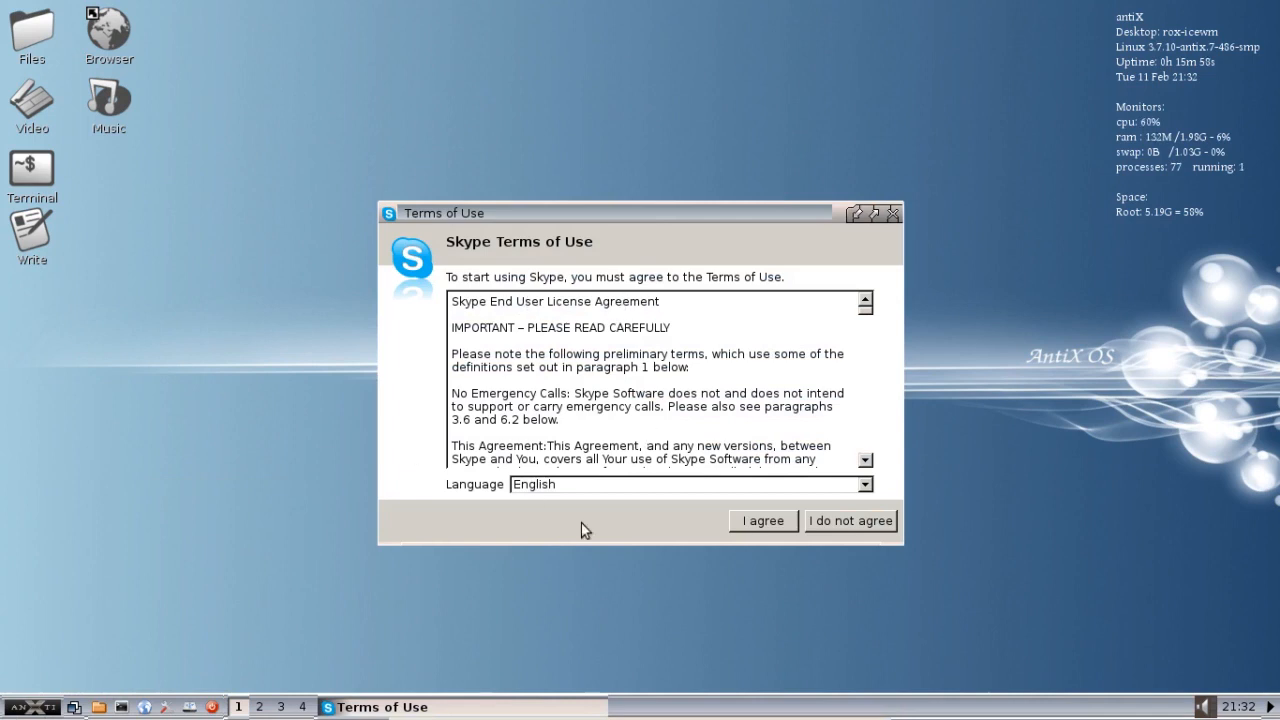
click(762, 520)
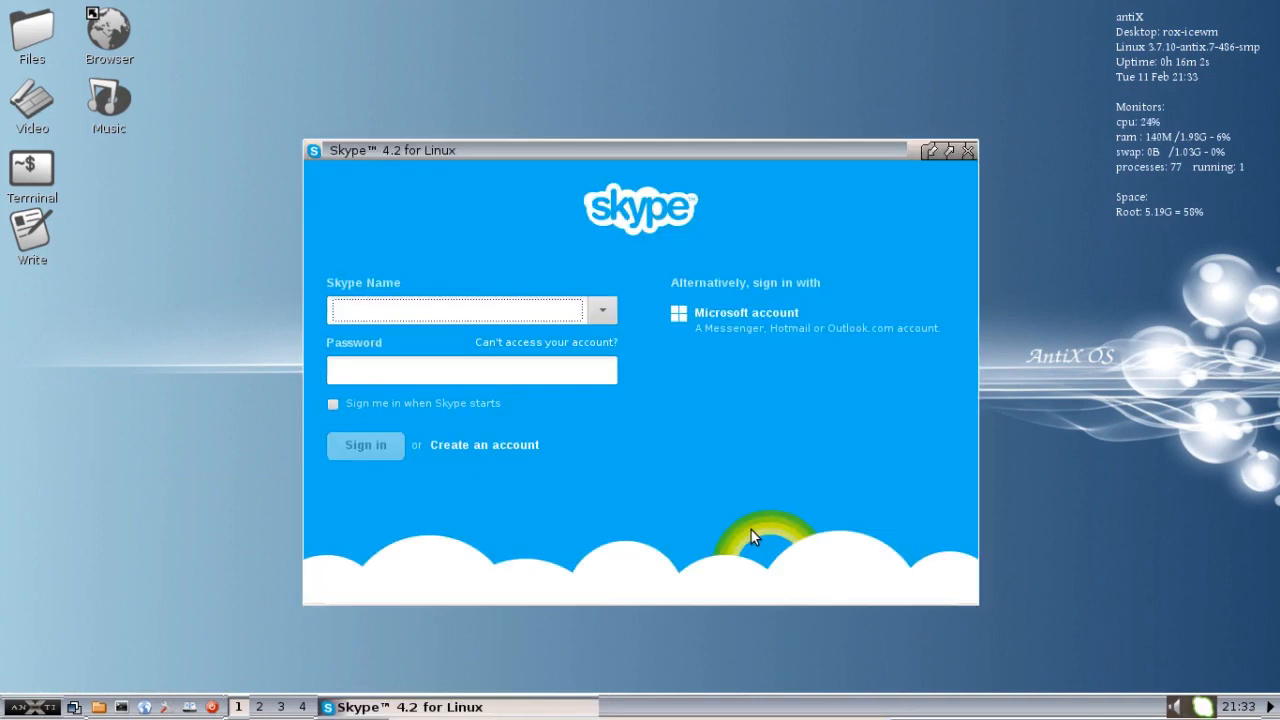
text(dolphi)
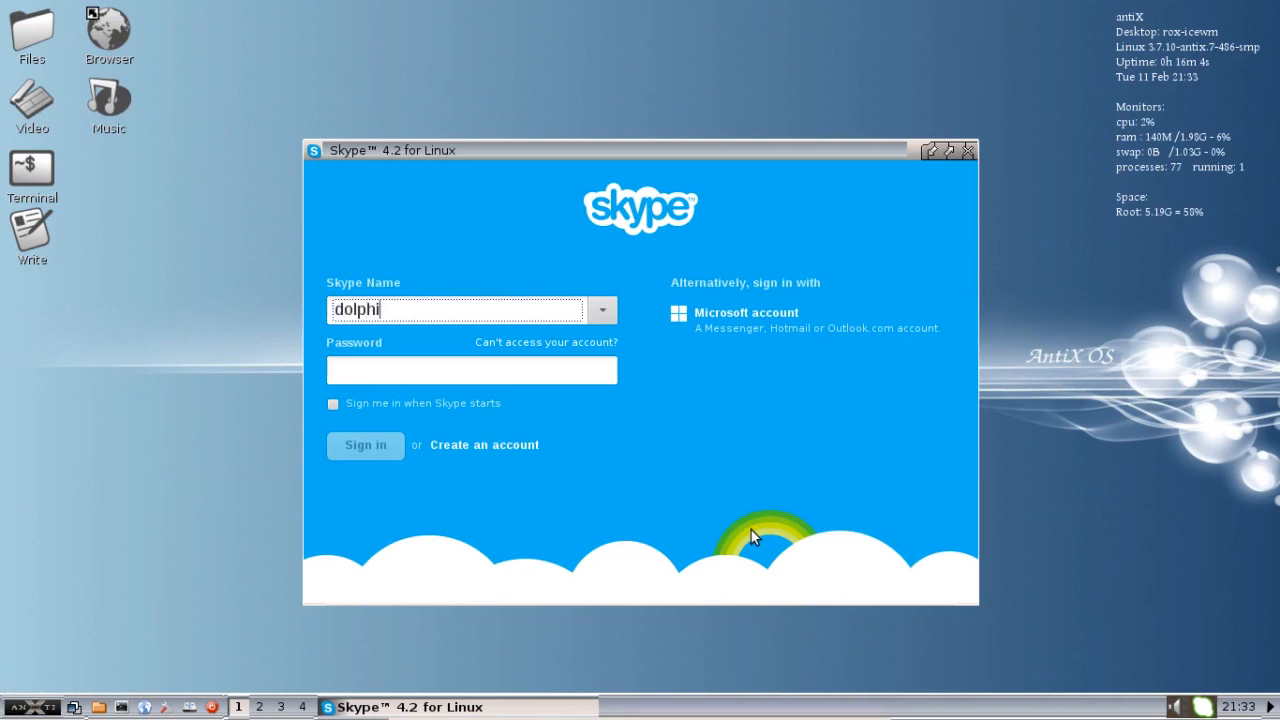
text(noracle)
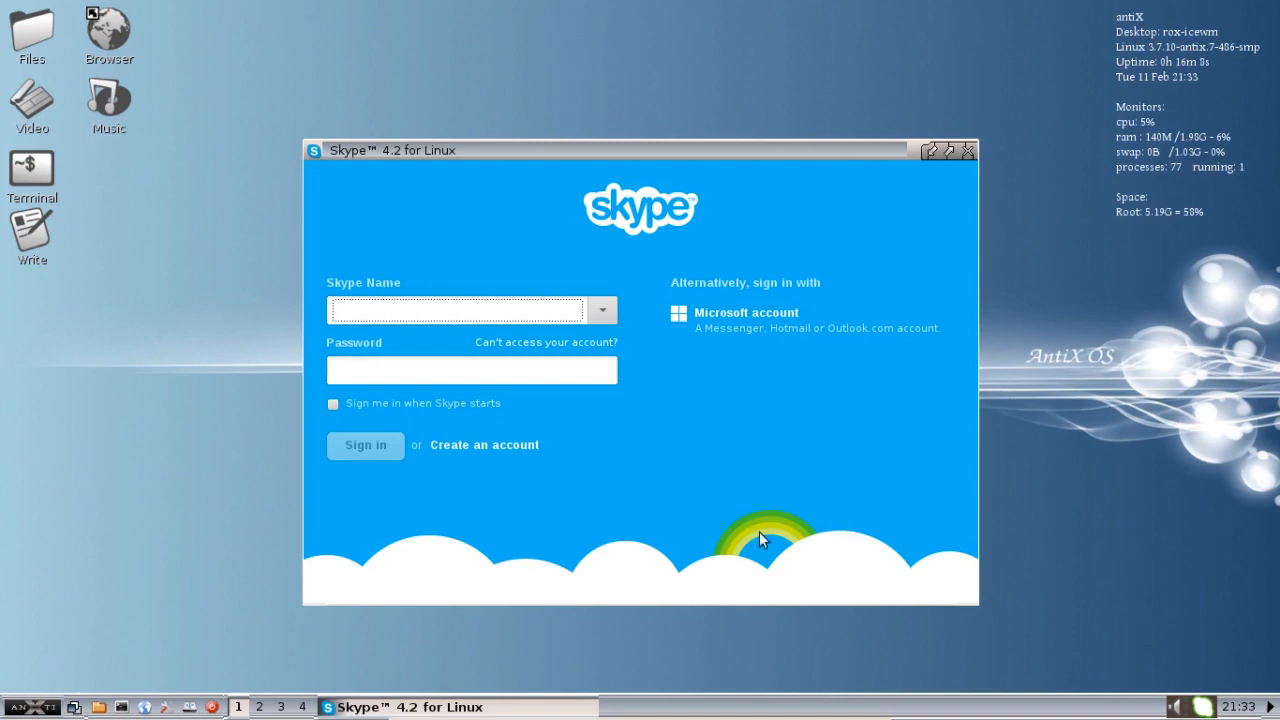
click(364, 444)
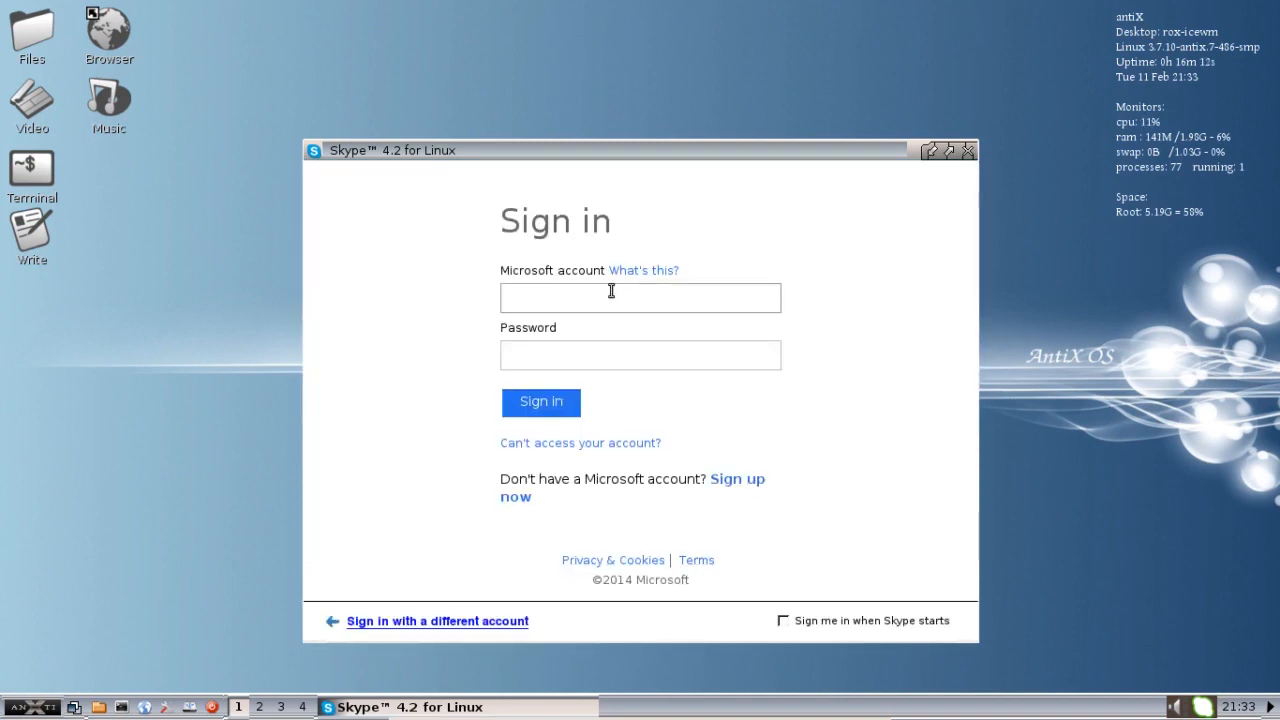
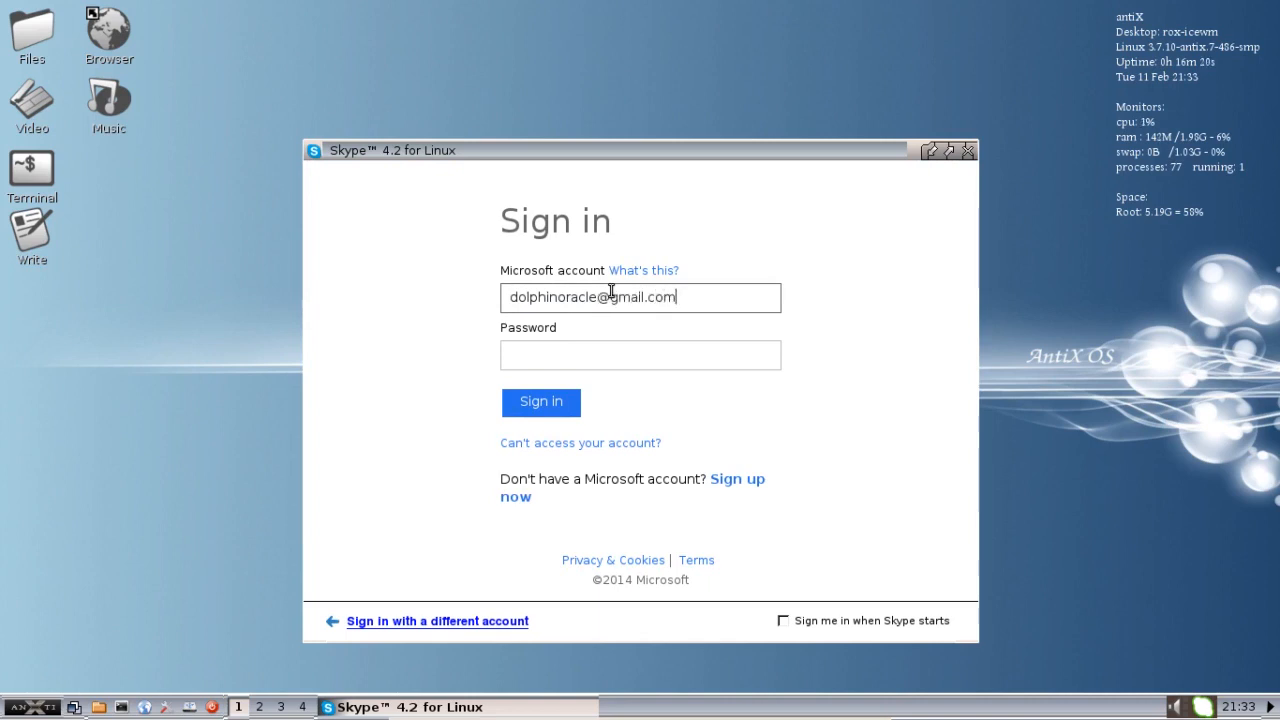
click(640, 356)
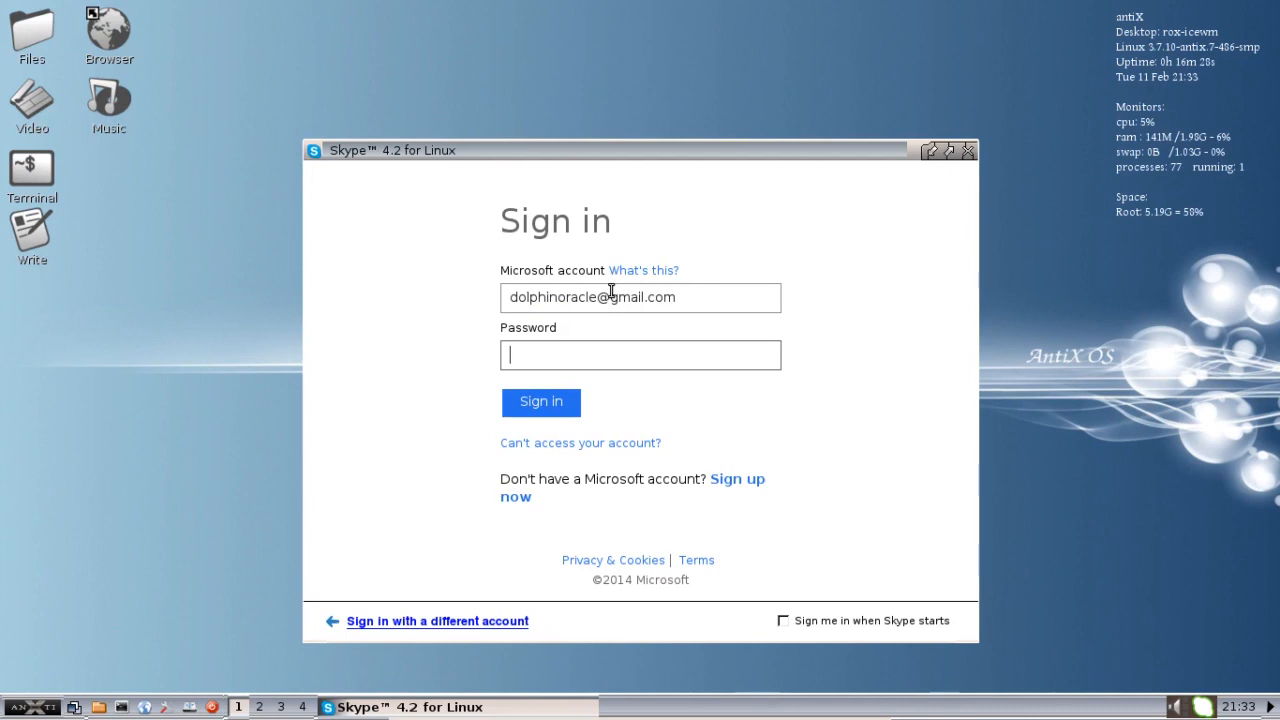
text(•••)
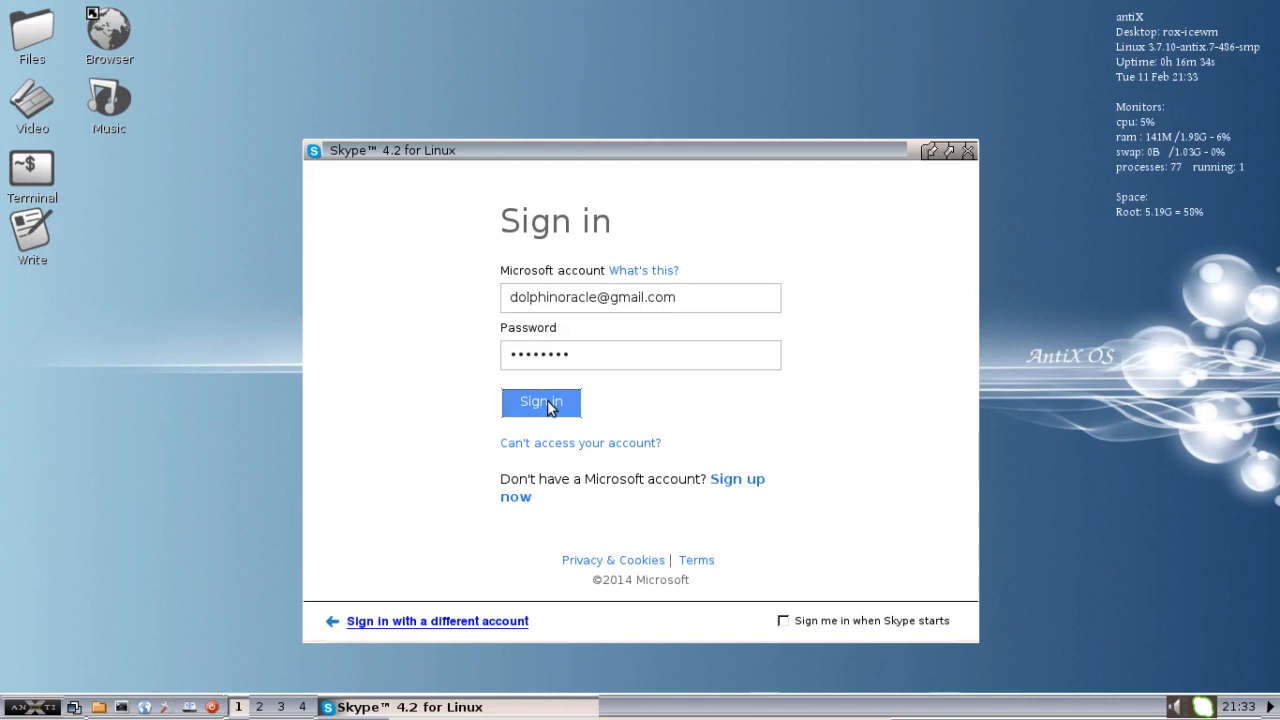
Sign in to Skype so the contacts window for the account appears
click(540, 402)
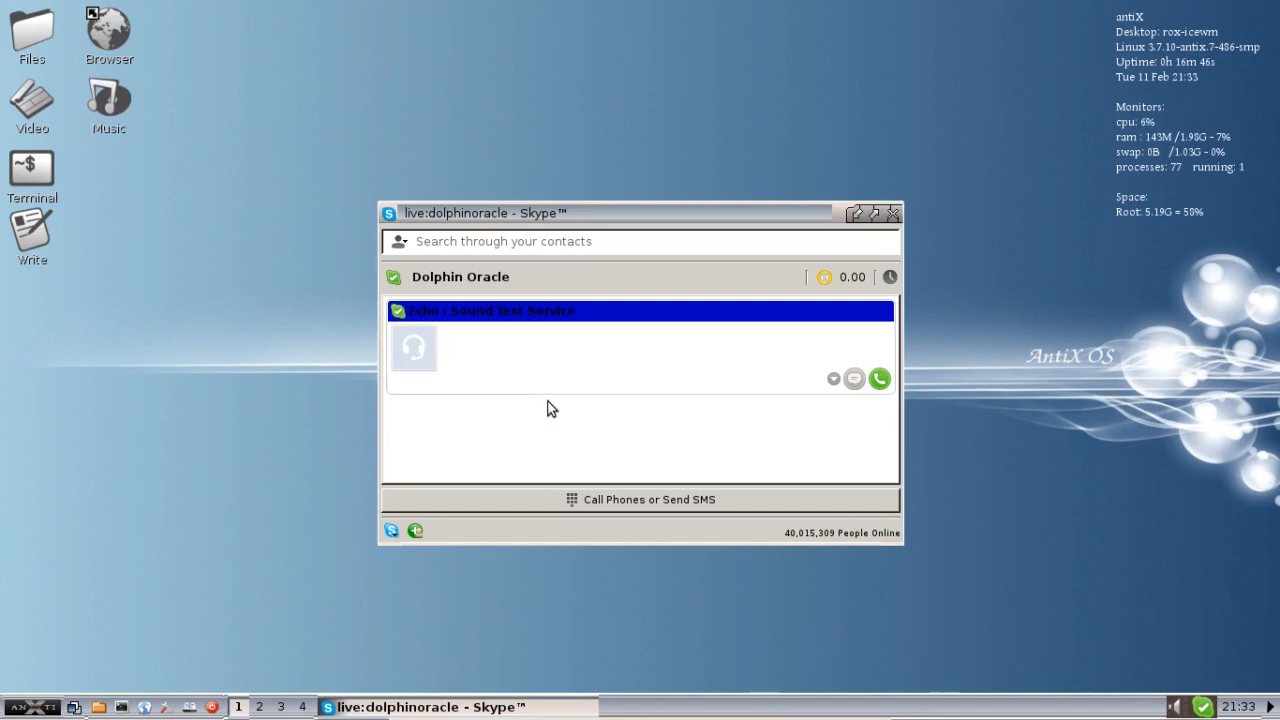
mouse_move(616, 420)
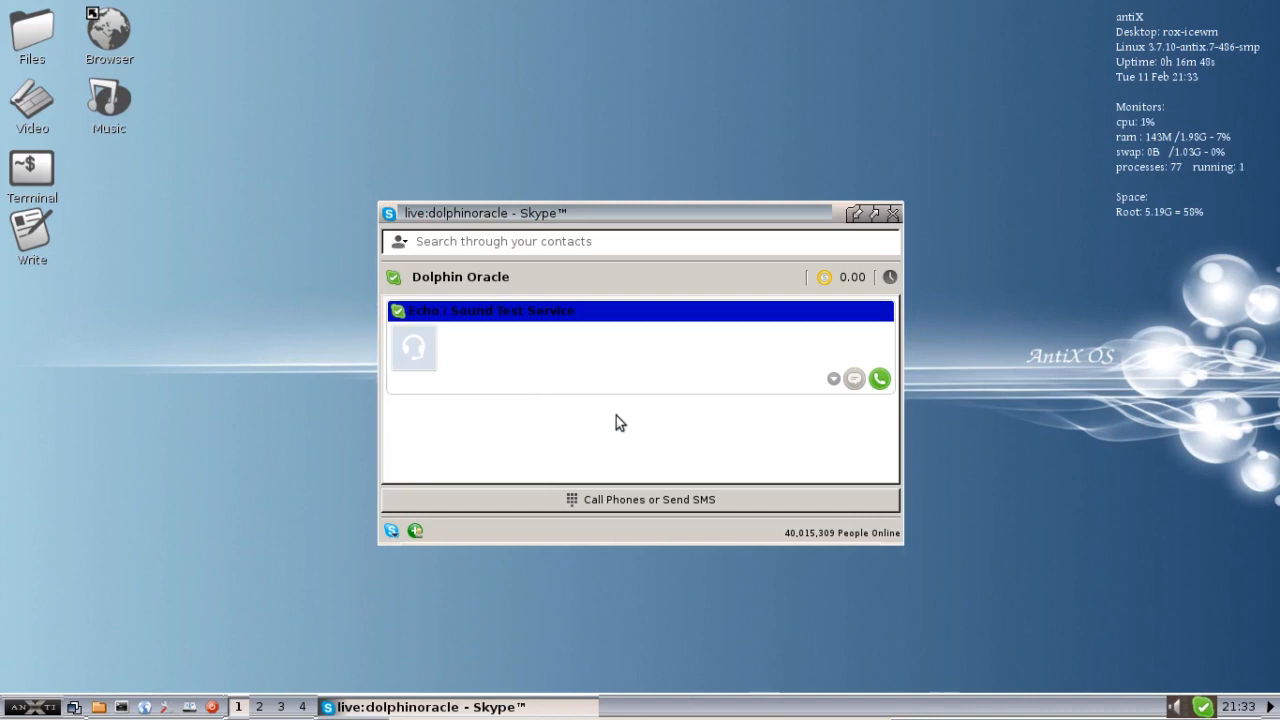
mouse_move(884, 420)
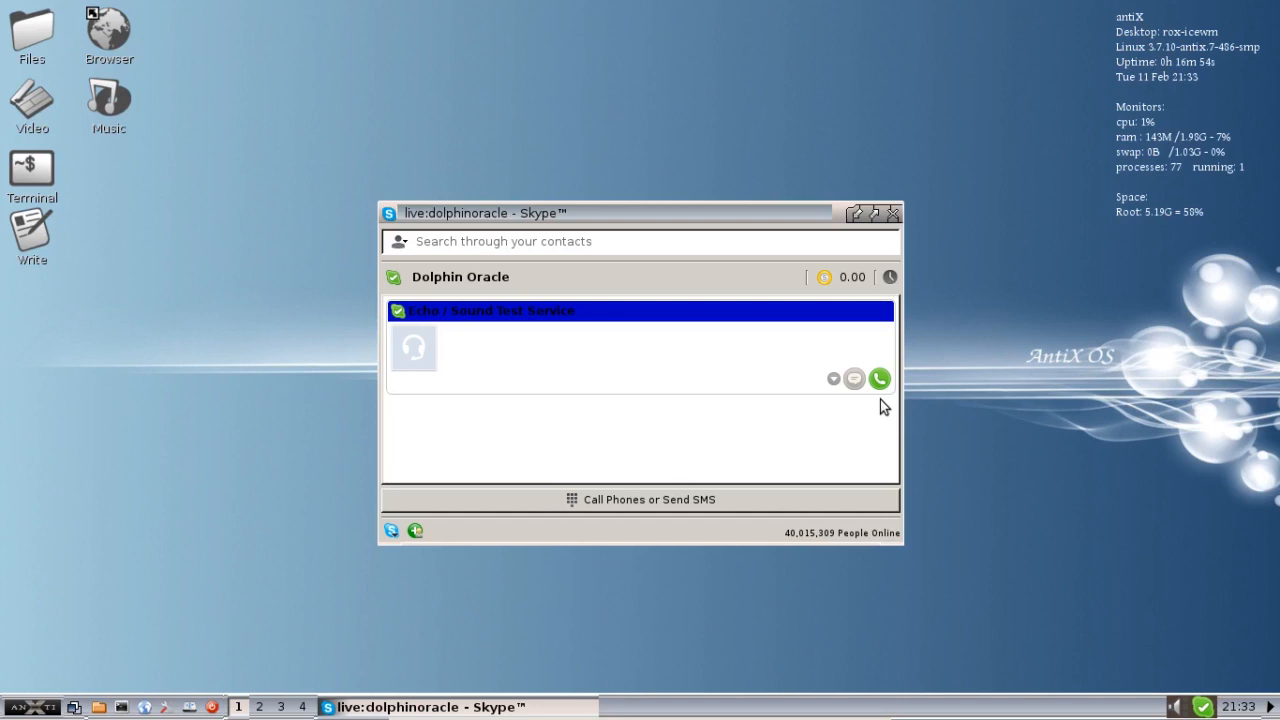
mouse_move(628, 500)
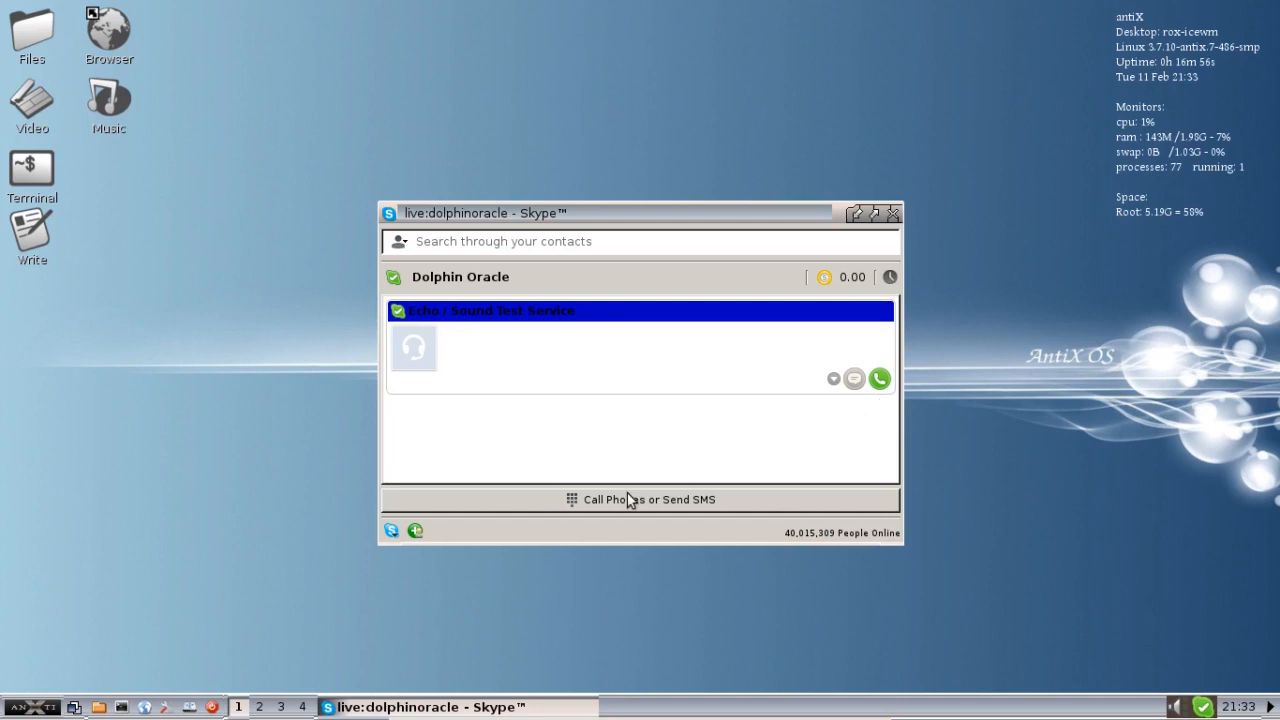